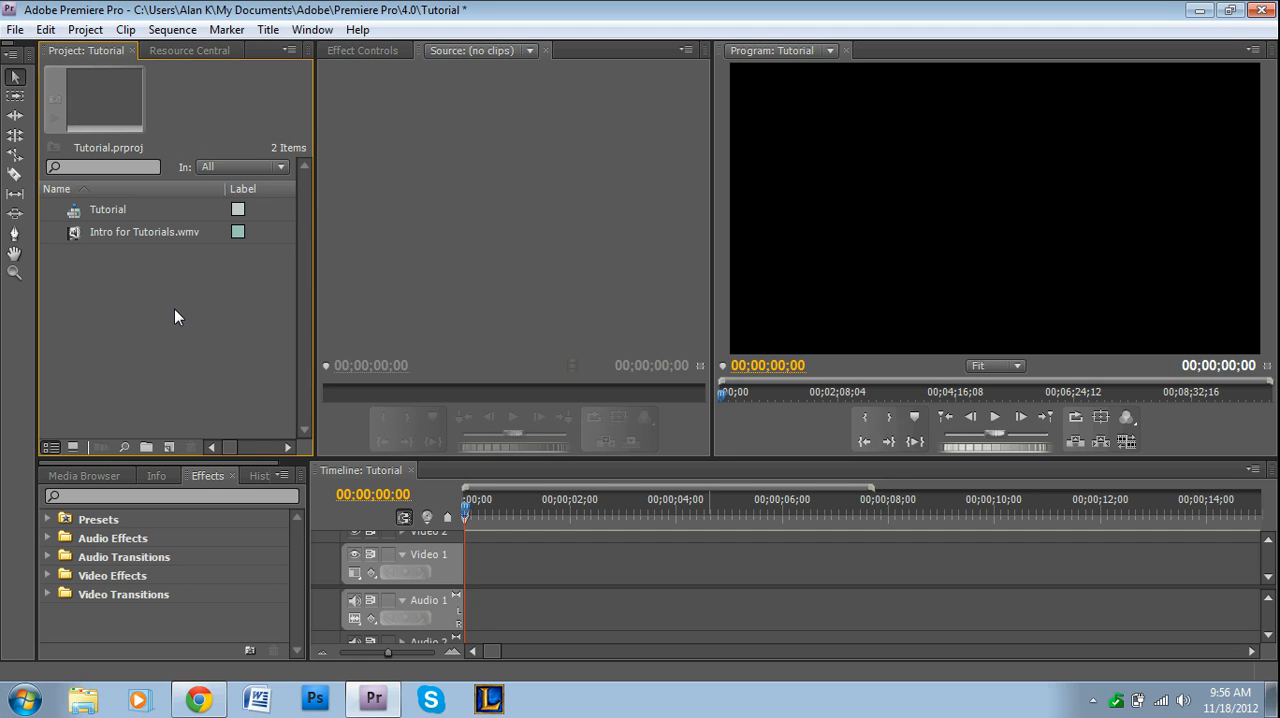
# - Place Intro for Tutorials.wmv from the Project panel onto the timeline and play it
pyautogui.click(144, 232)
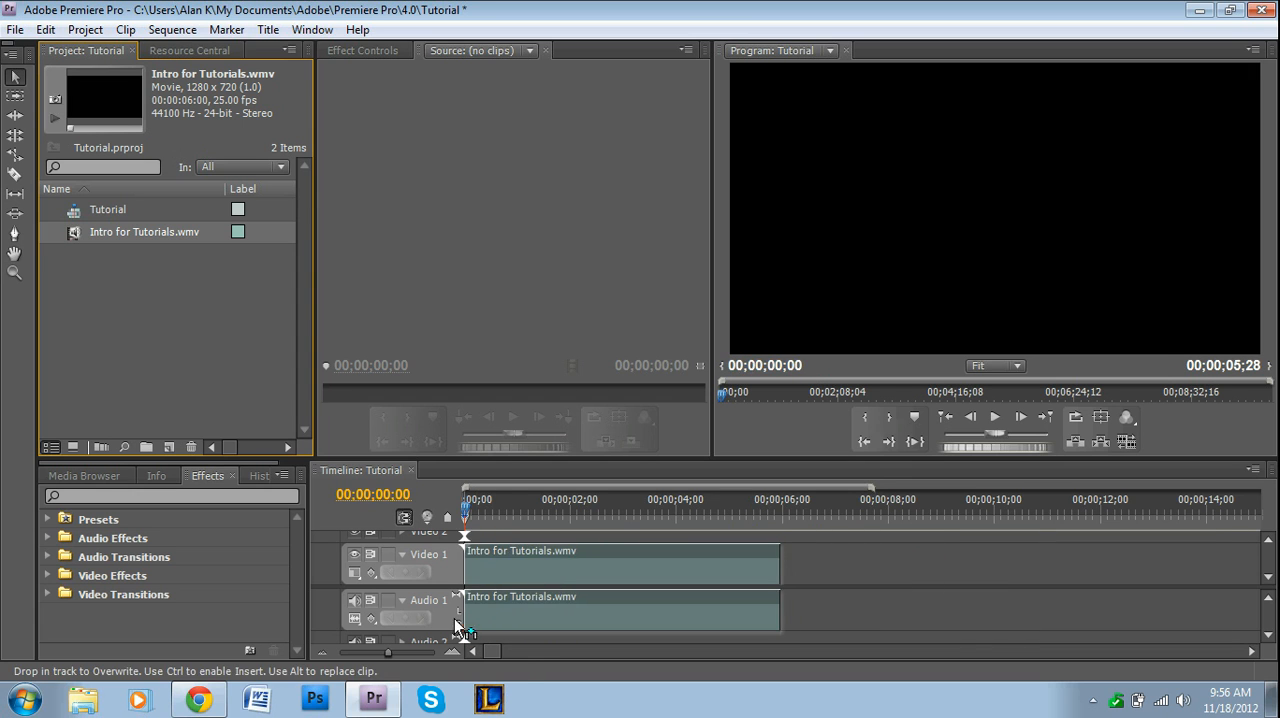
pyautogui.click(994, 416)
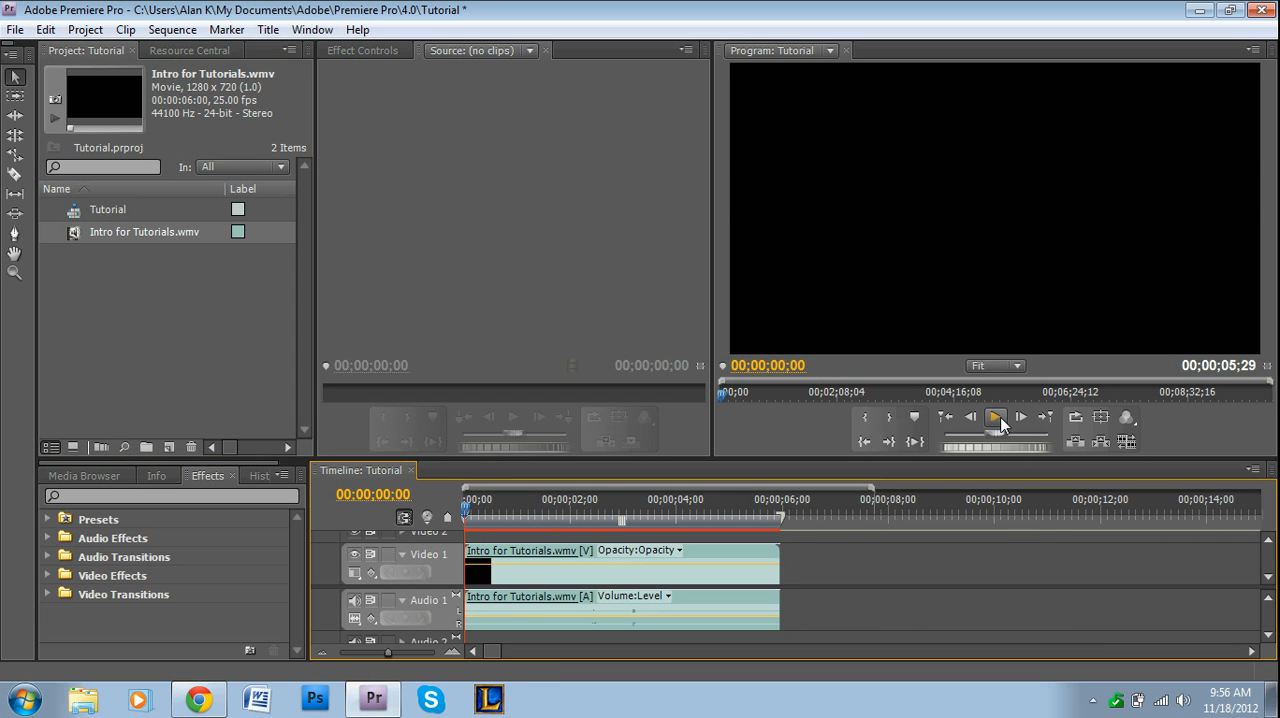
pyautogui.moveTo(996, 416)
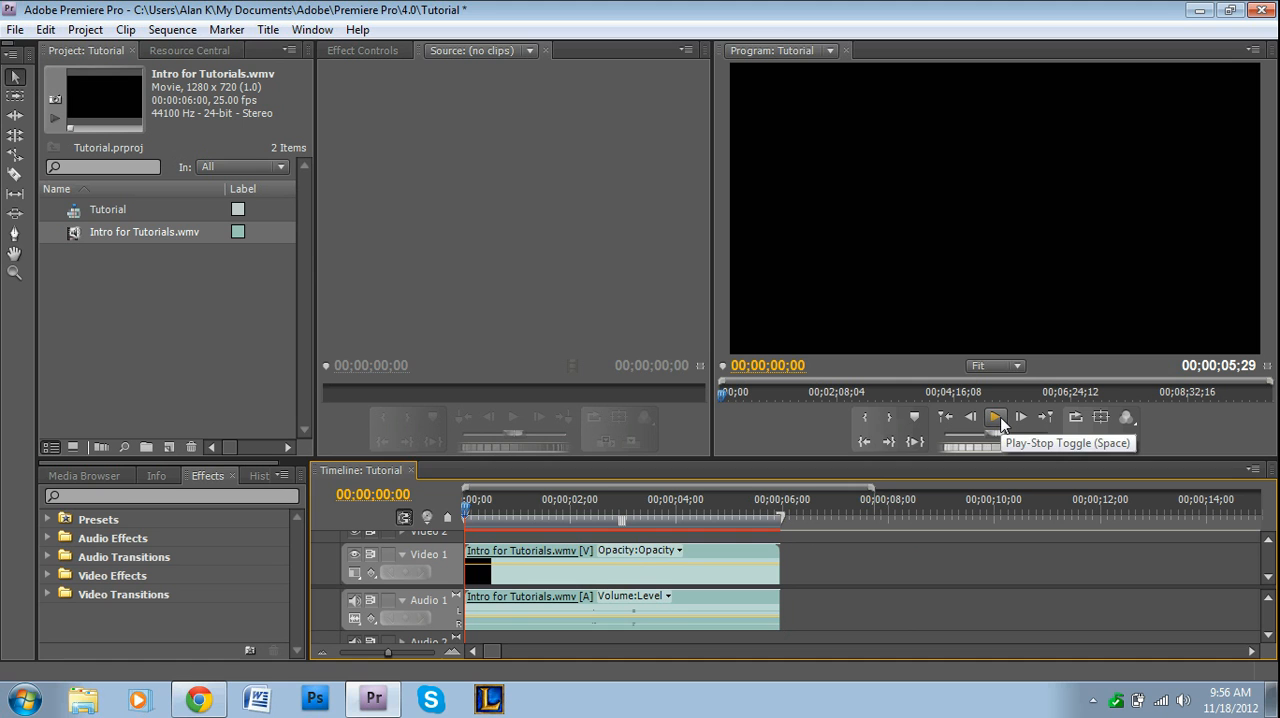
pyautogui.click(994, 416)
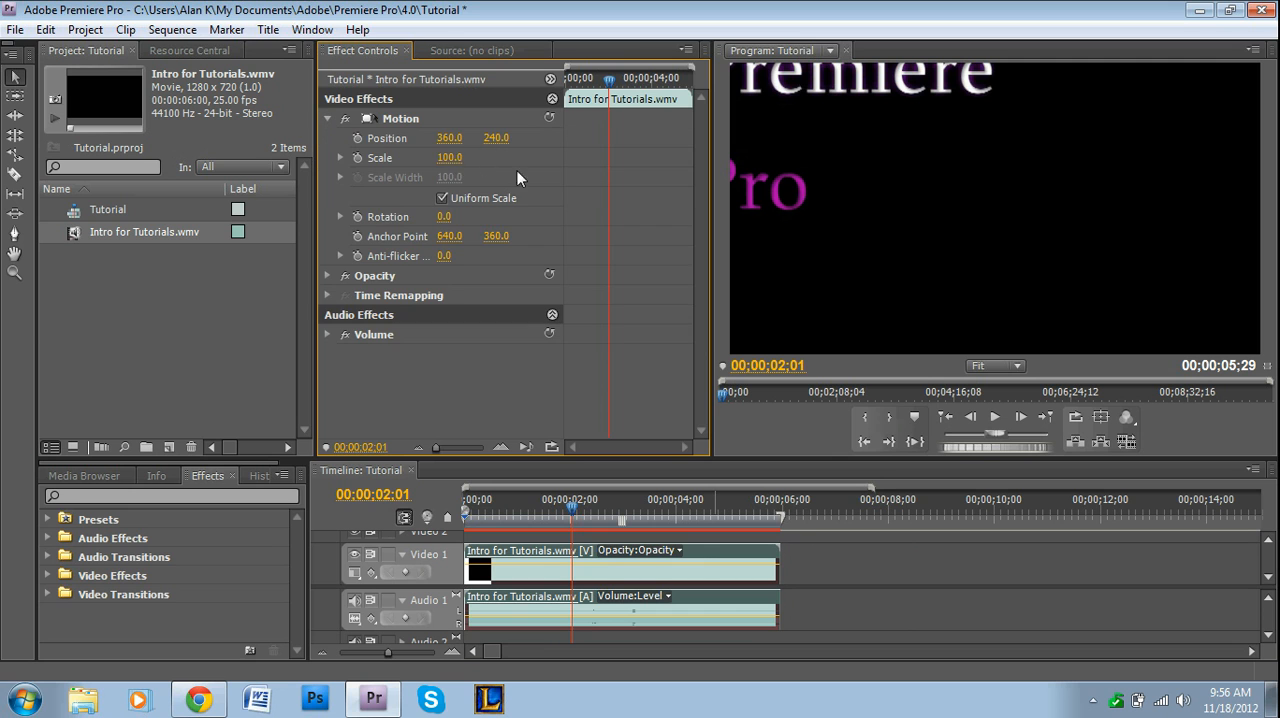
# - Set the intro clip's Motion Scale to 69.0 so the title fits the frame
pyautogui.click(448, 156)
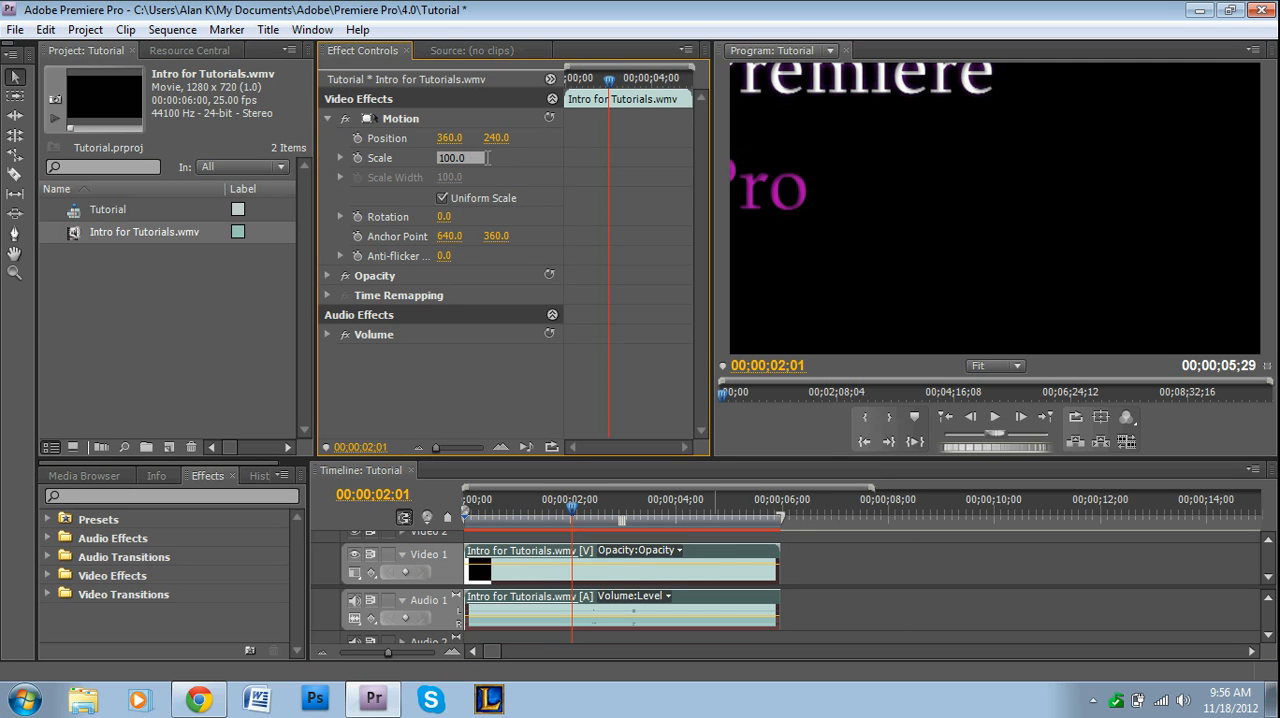
pyautogui.write('69.0')
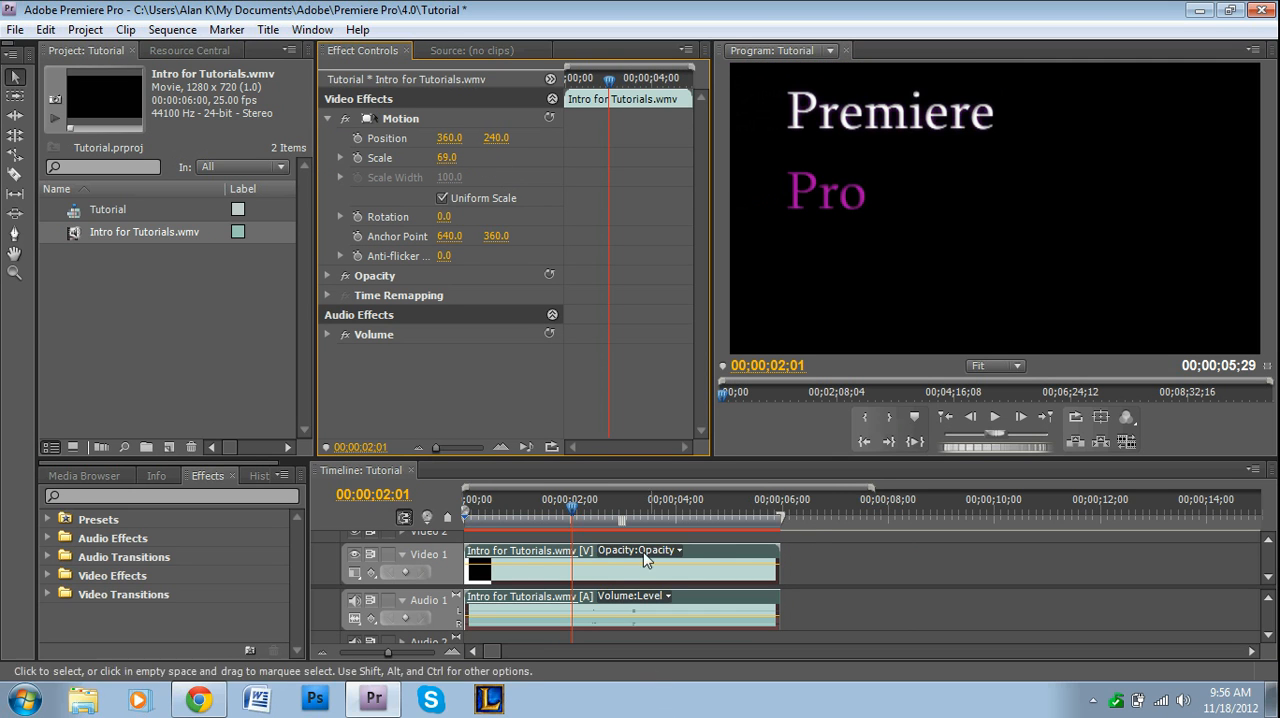
pyautogui.click(328, 118)
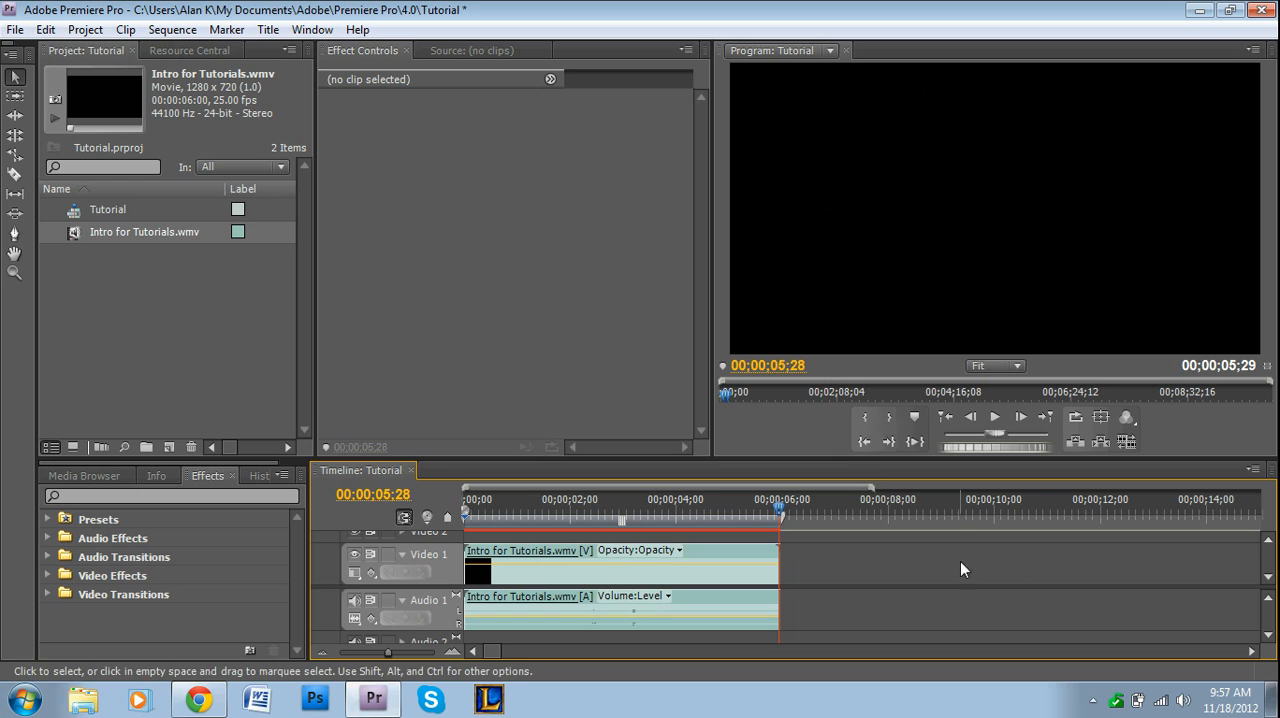
pyautogui.moveTo(64, 10)
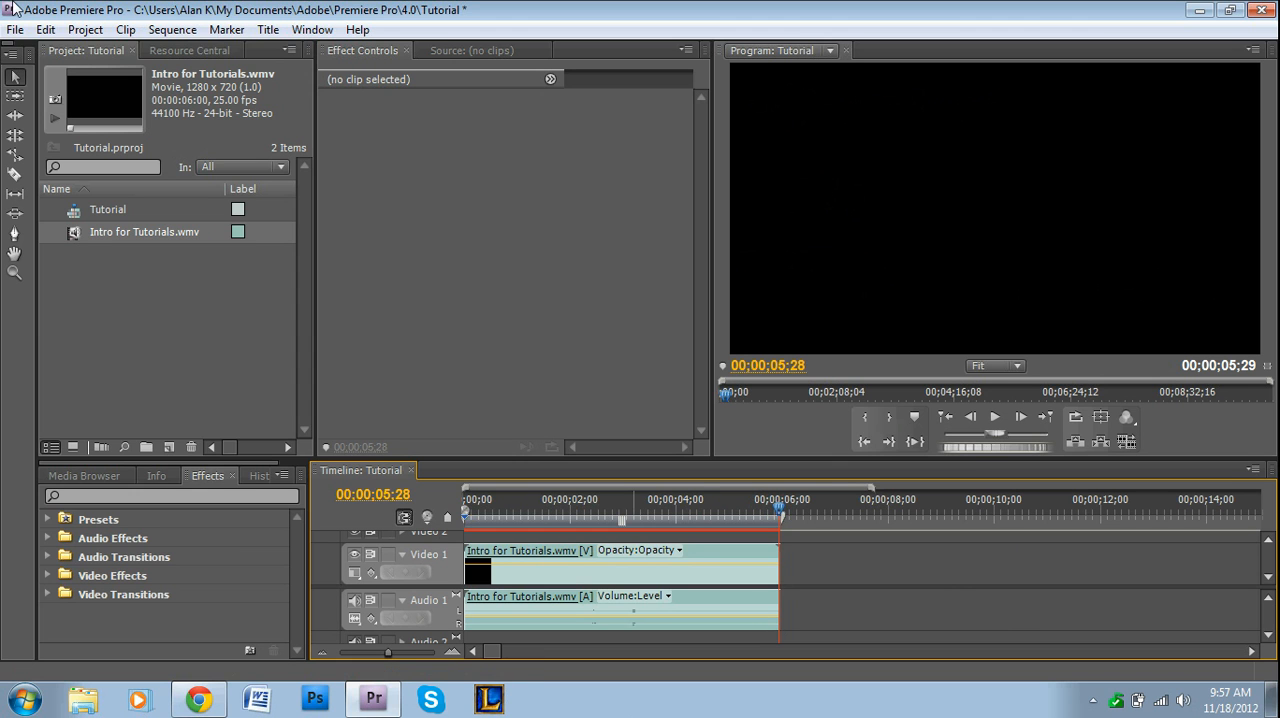
# - Bring up the Export Settings dialog via File > Export > Media
pyautogui.click(16, 28)
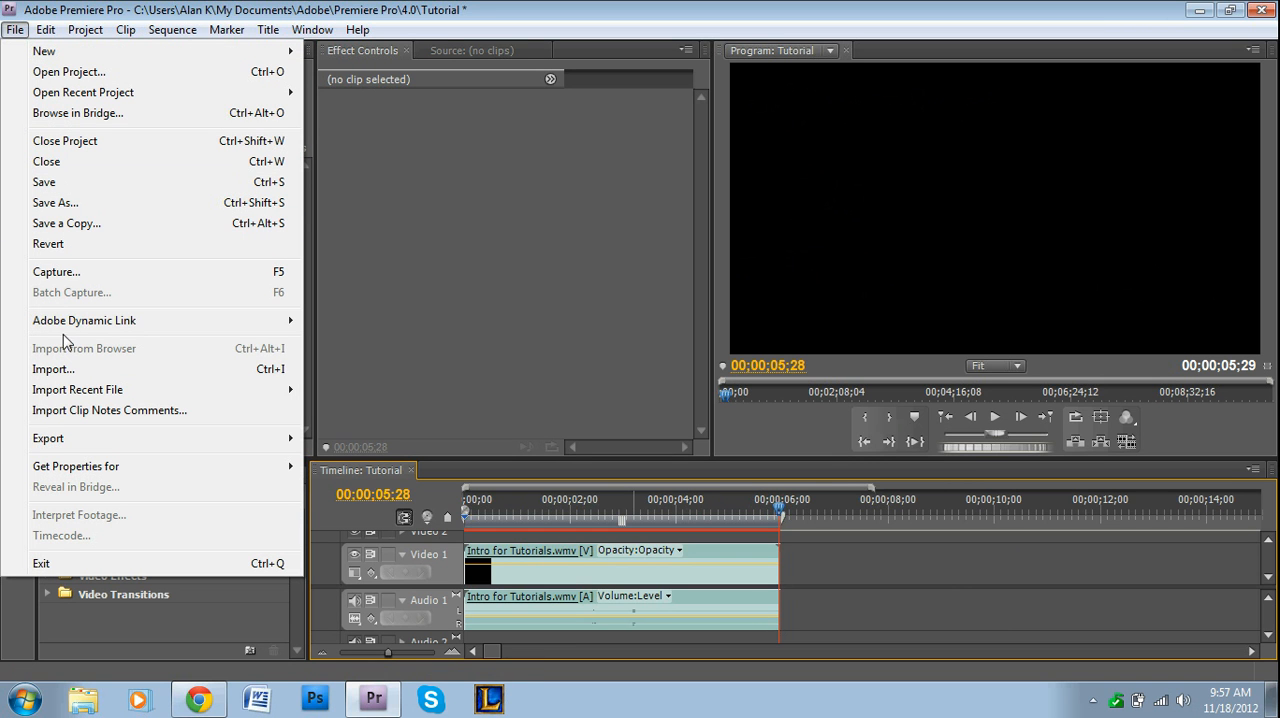
pyautogui.click(48, 438)
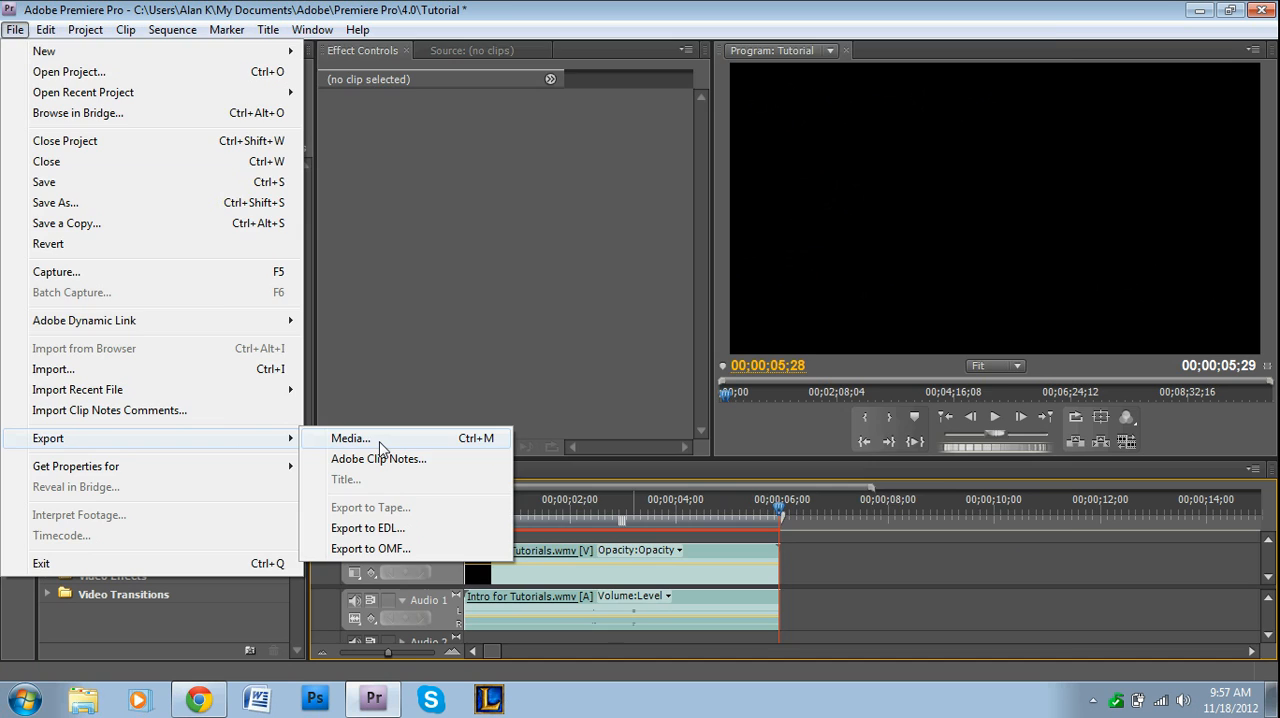
pyautogui.click(348, 438)
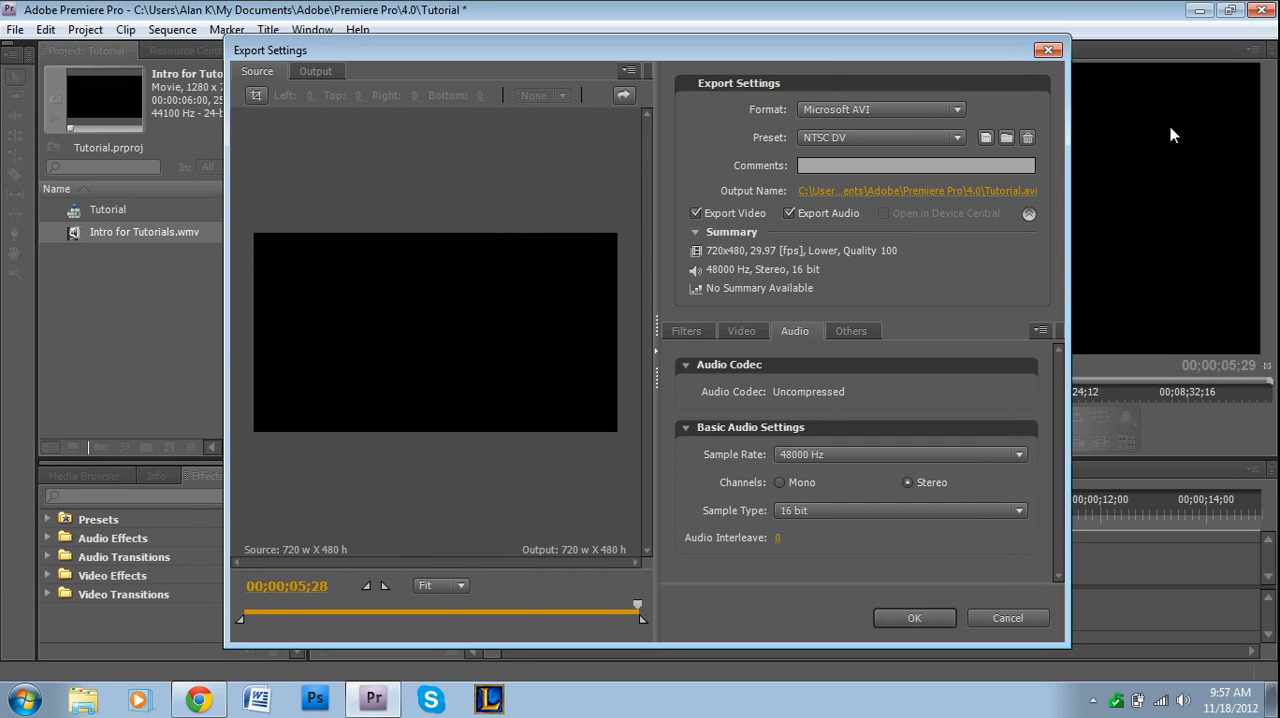
pyautogui.moveTo(904, 130)
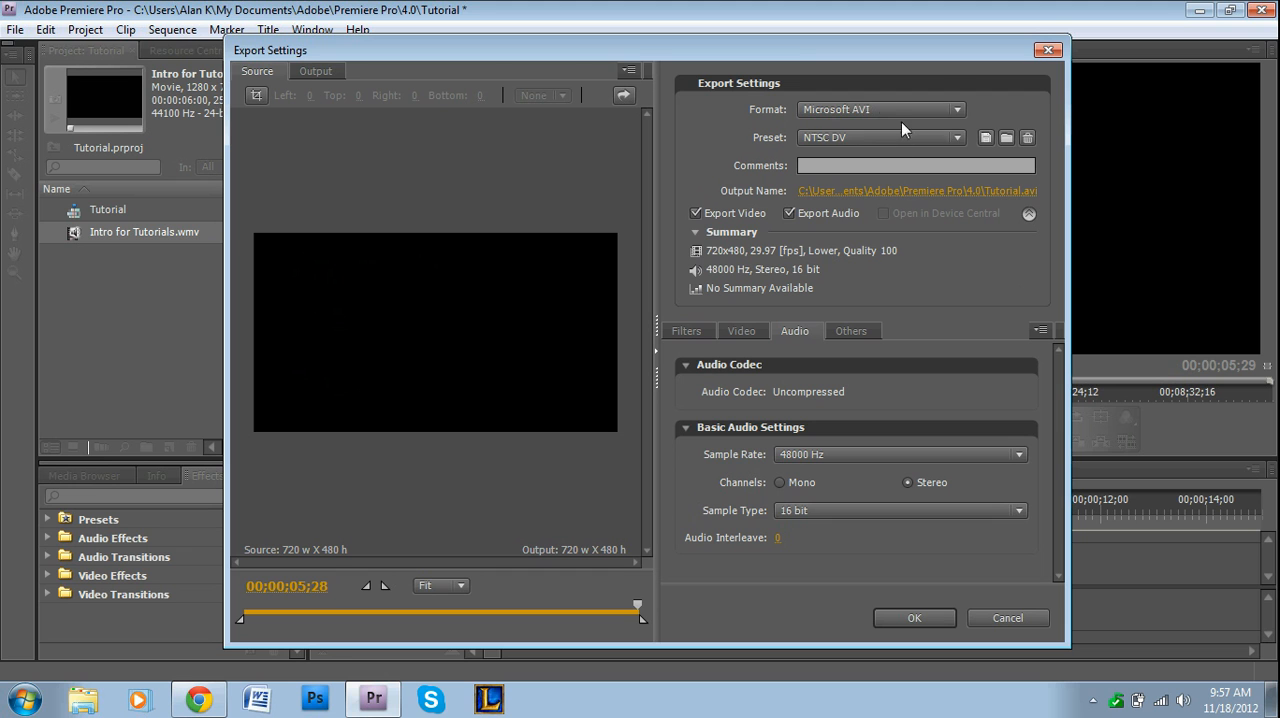
pyautogui.moveTo(878, 110)
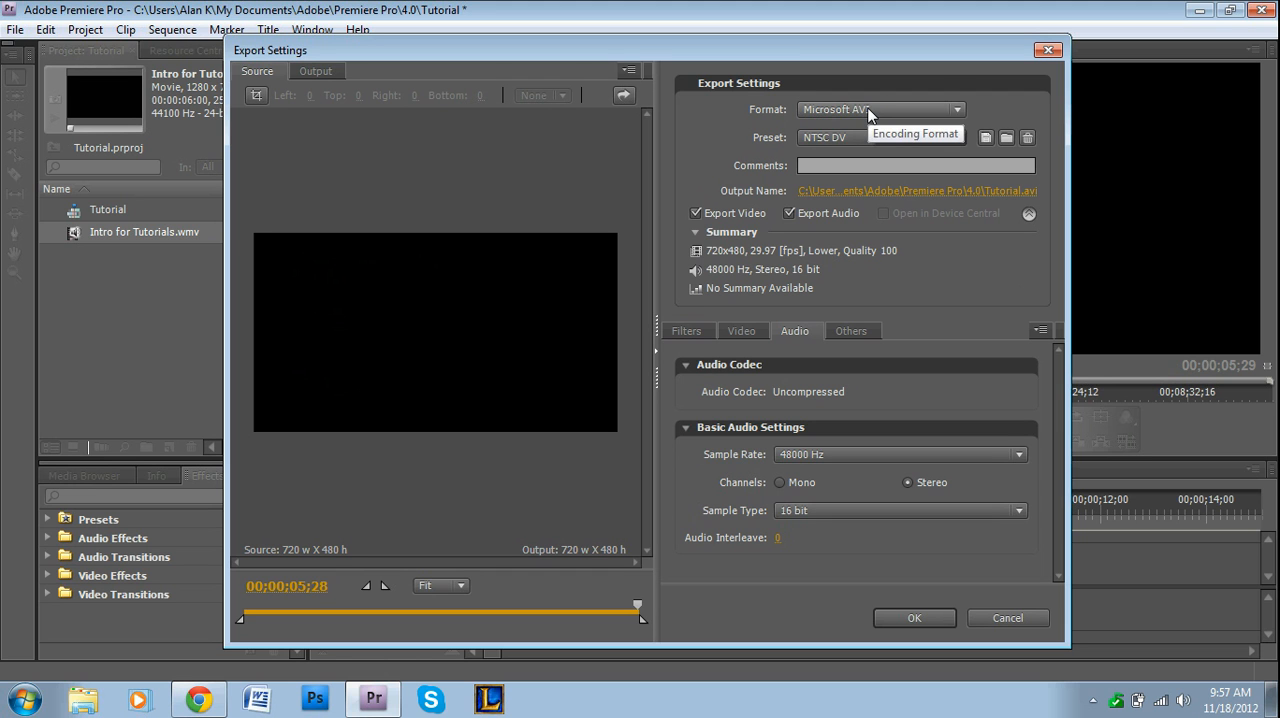
# - Choose MP3 as the export format, giving the MP3 128 kbps audio-only preset
pyautogui.click(880, 110)
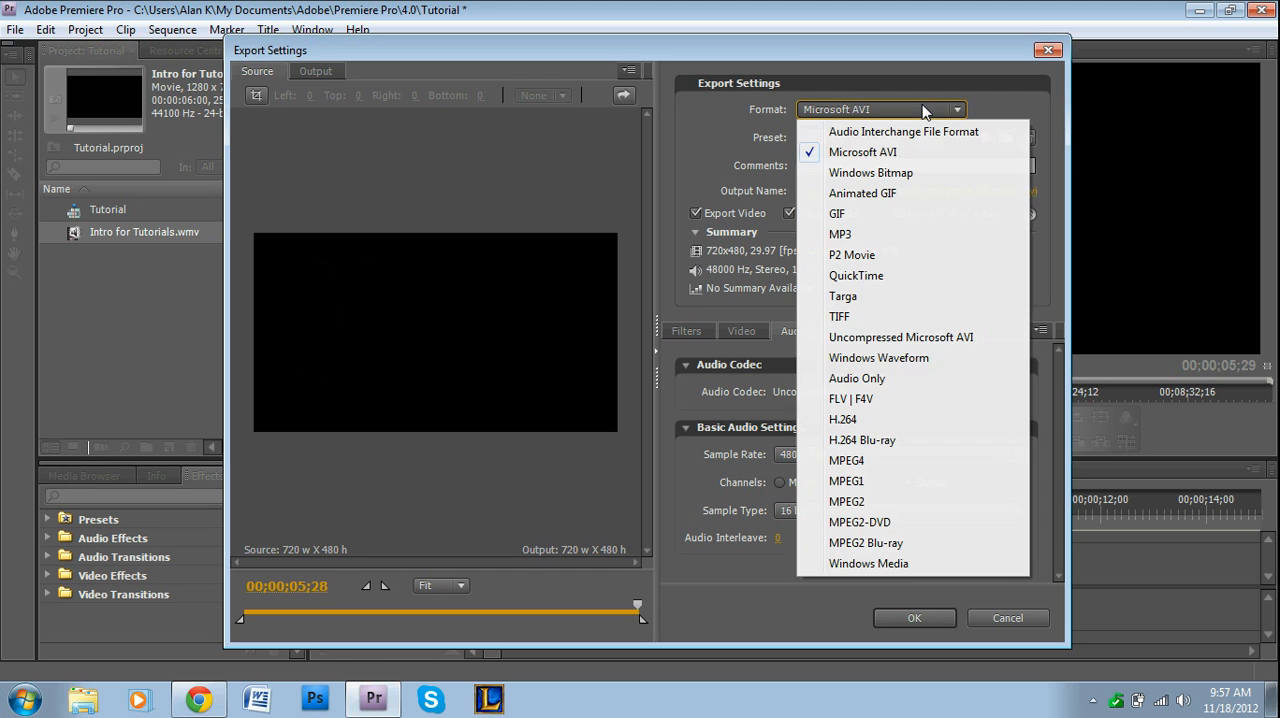
pyautogui.moveTo(904, 132)
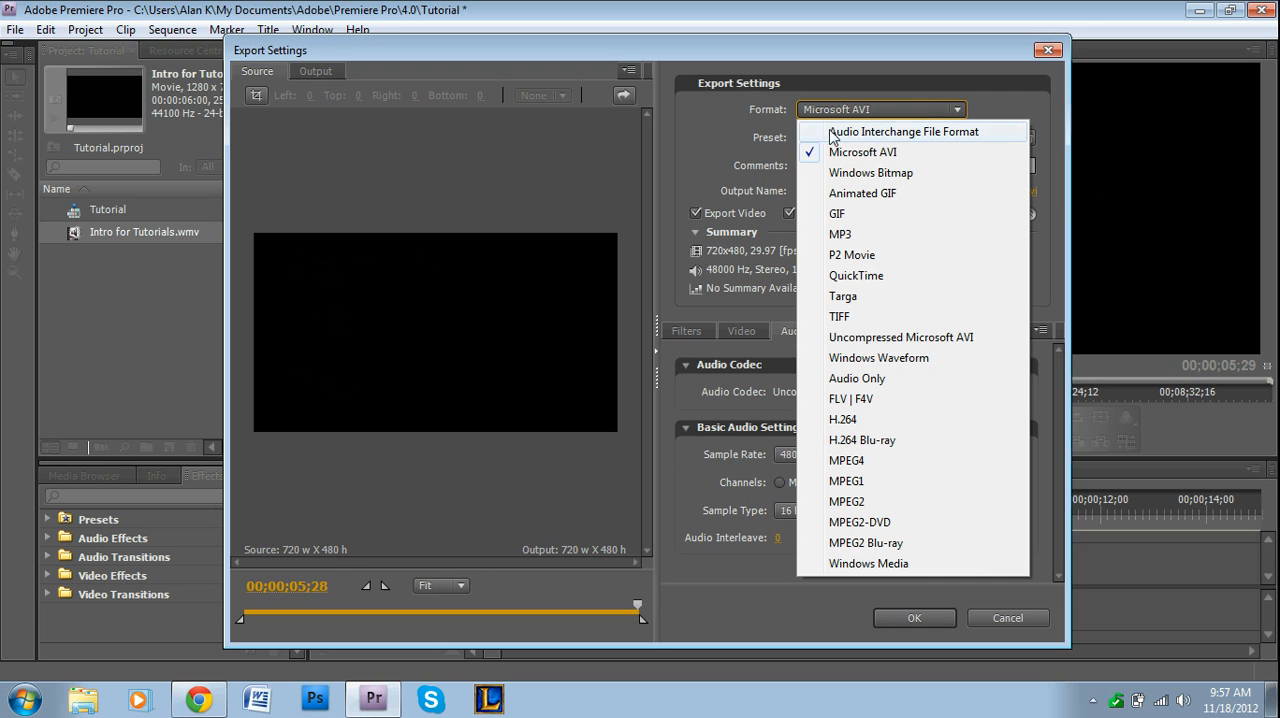
pyautogui.moveTo(880, 148)
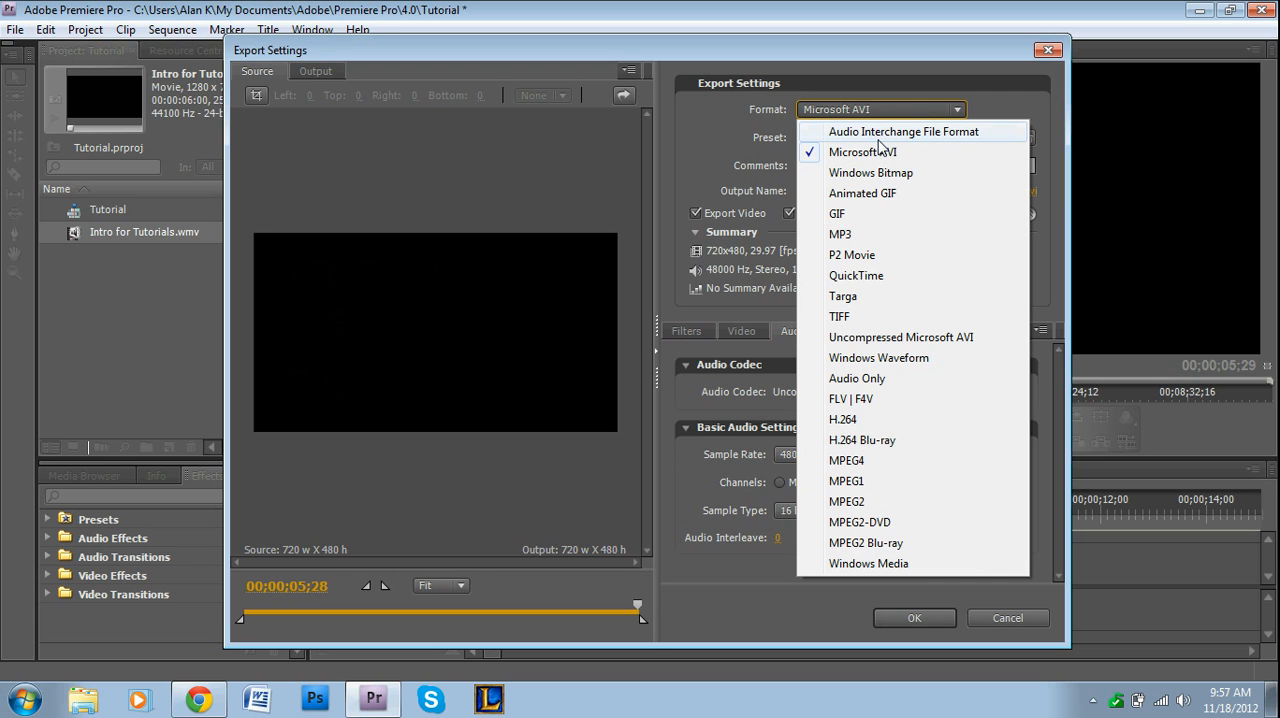
pyautogui.moveTo(880, 234)
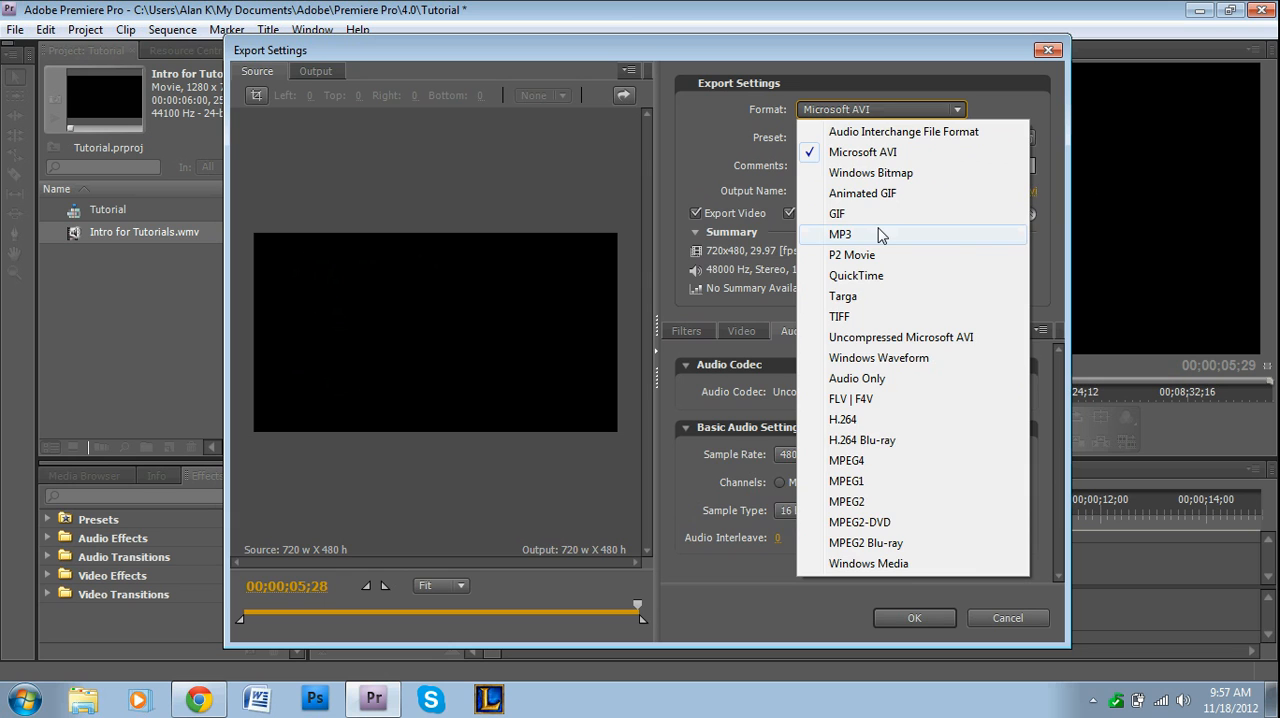
pyautogui.click(840, 234)
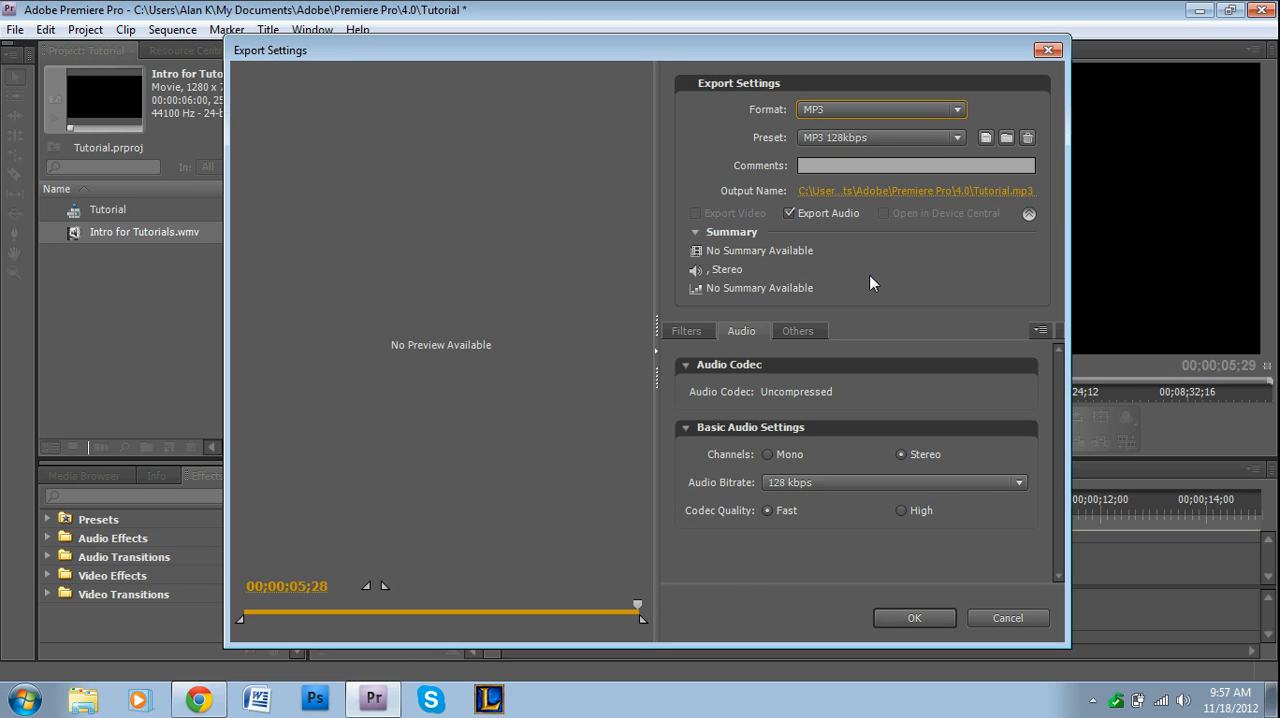
pyautogui.moveTo(676, 258)
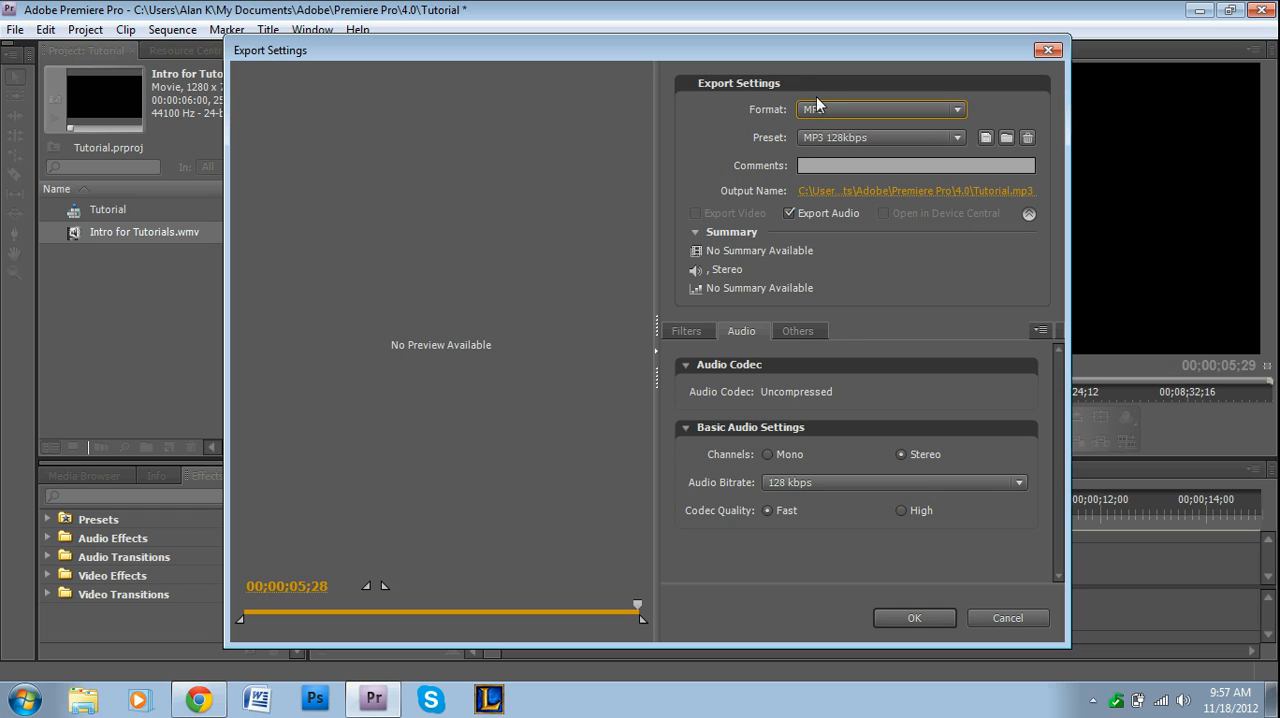
pyautogui.moveTo(718, 220)
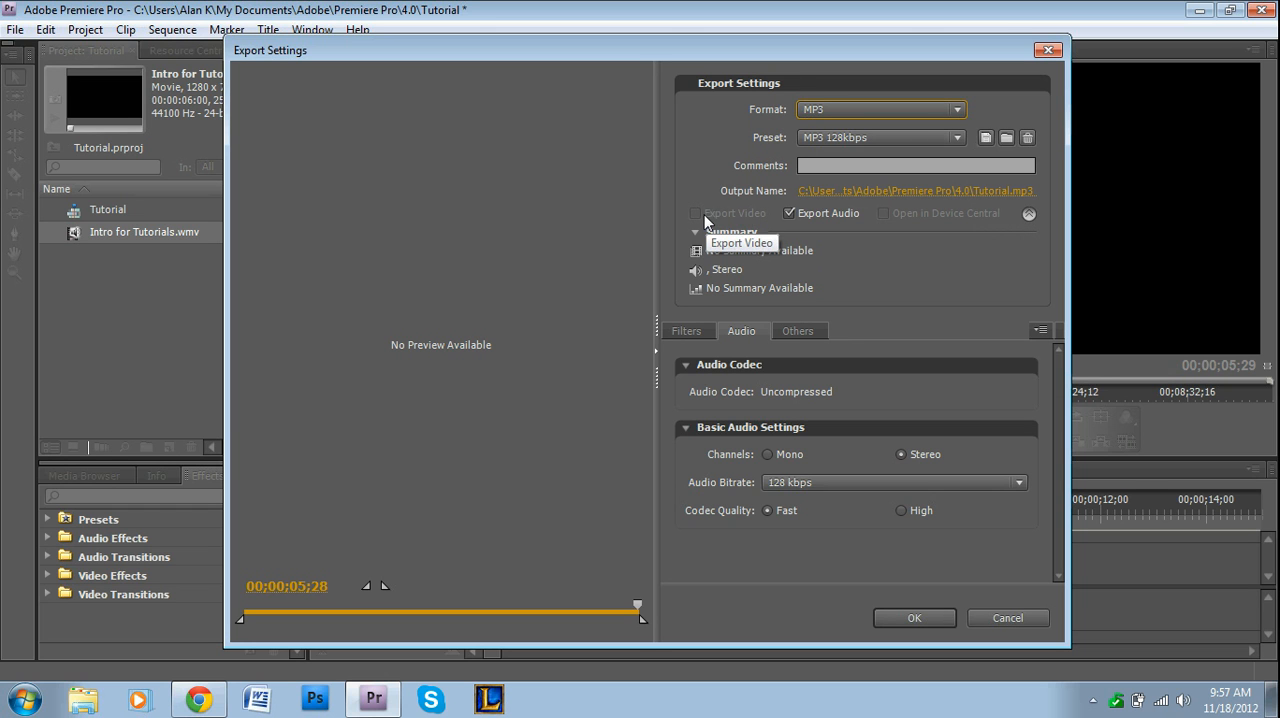
pyautogui.moveTo(872, 234)
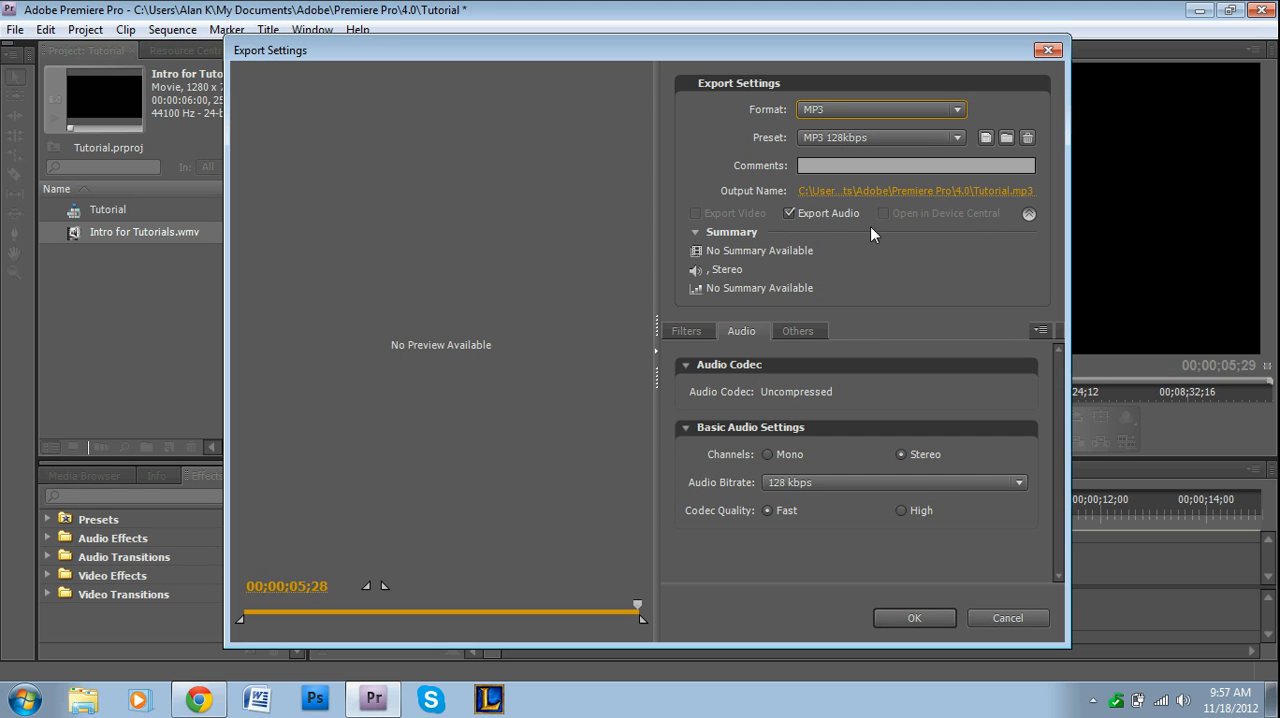
pyautogui.moveTo(1036, 454)
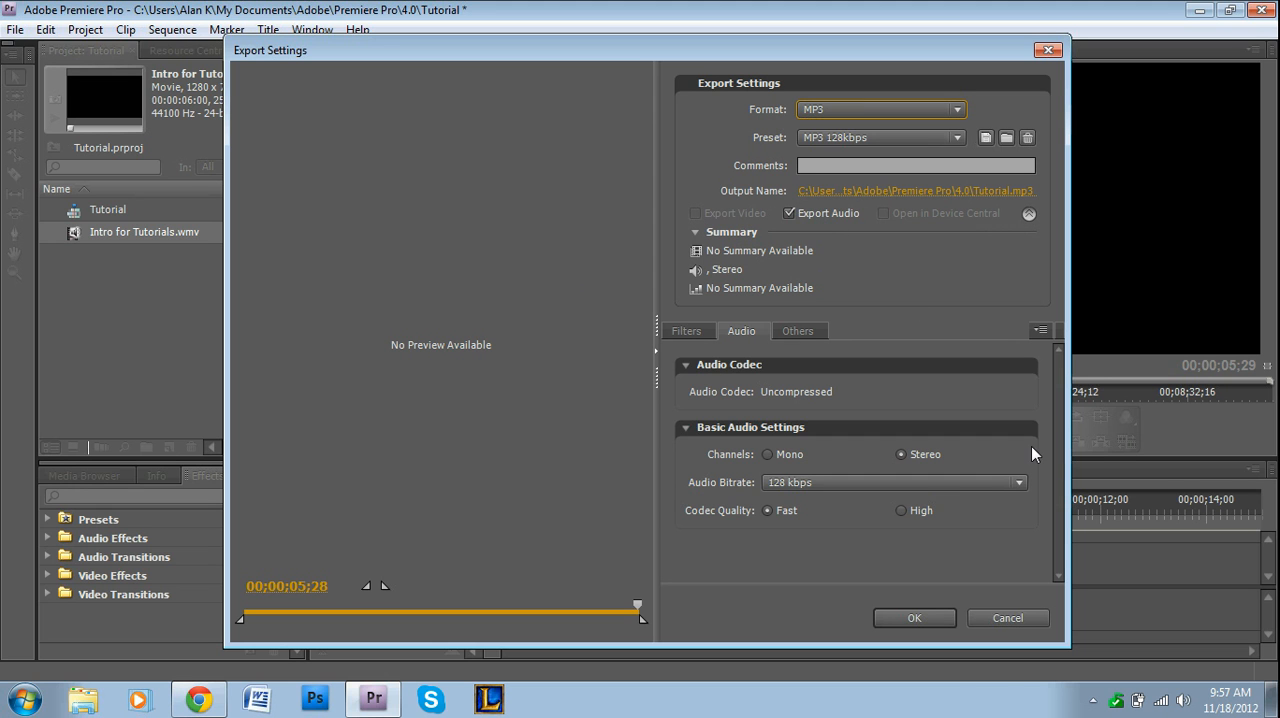
# - Choose the Audio Only format, giving AAC 128 kbps, 48 kHz stereo output
pyautogui.click(880, 110)
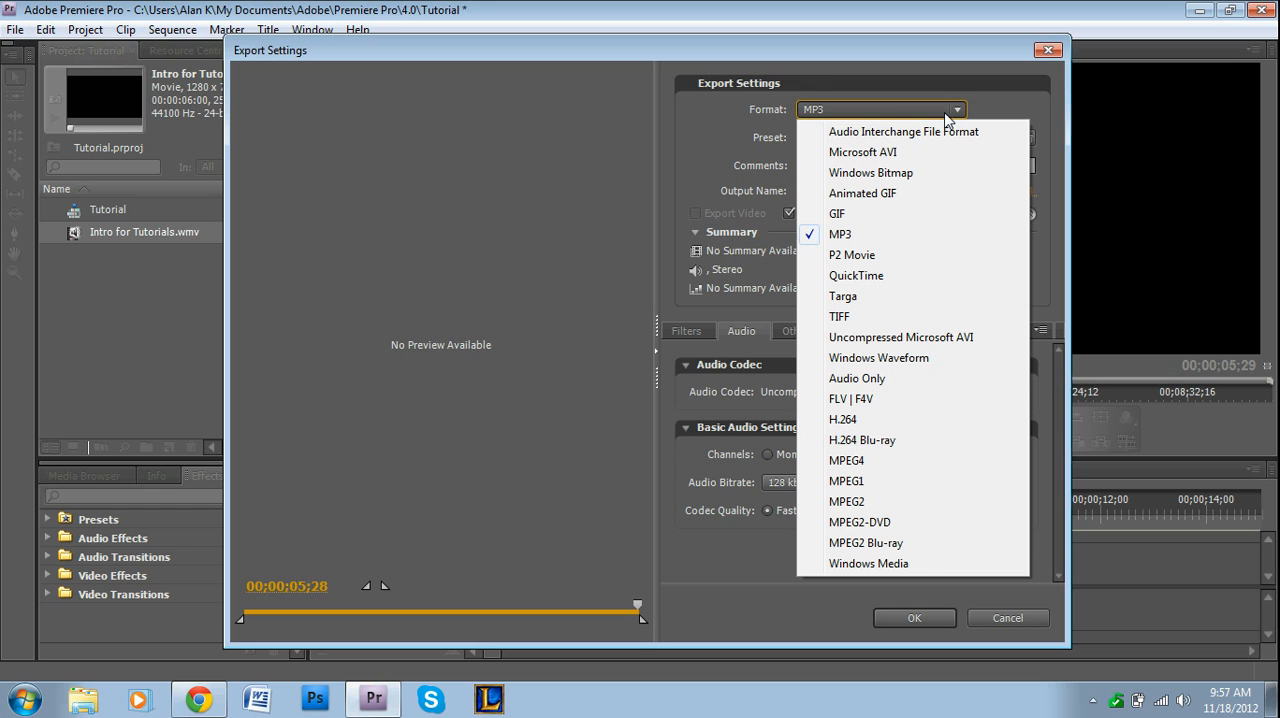
pyautogui.moveTo(904, 234)
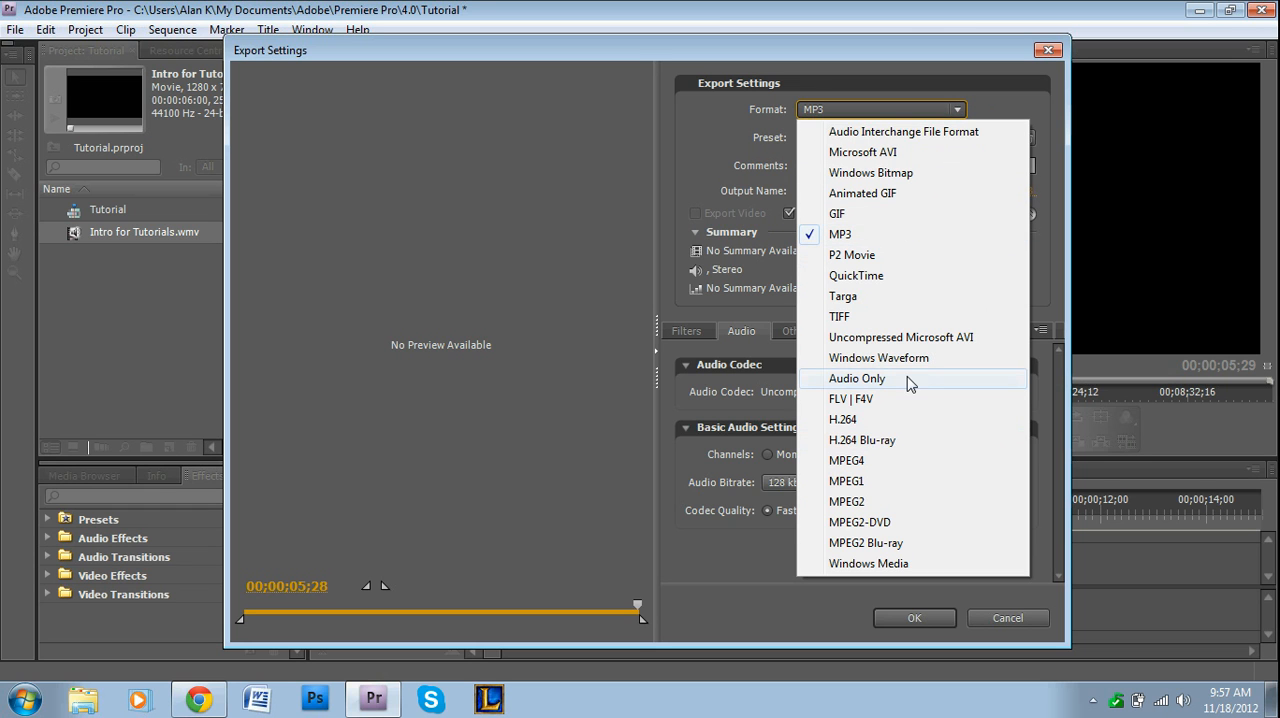
pyautogui.moveTo(900, 356)
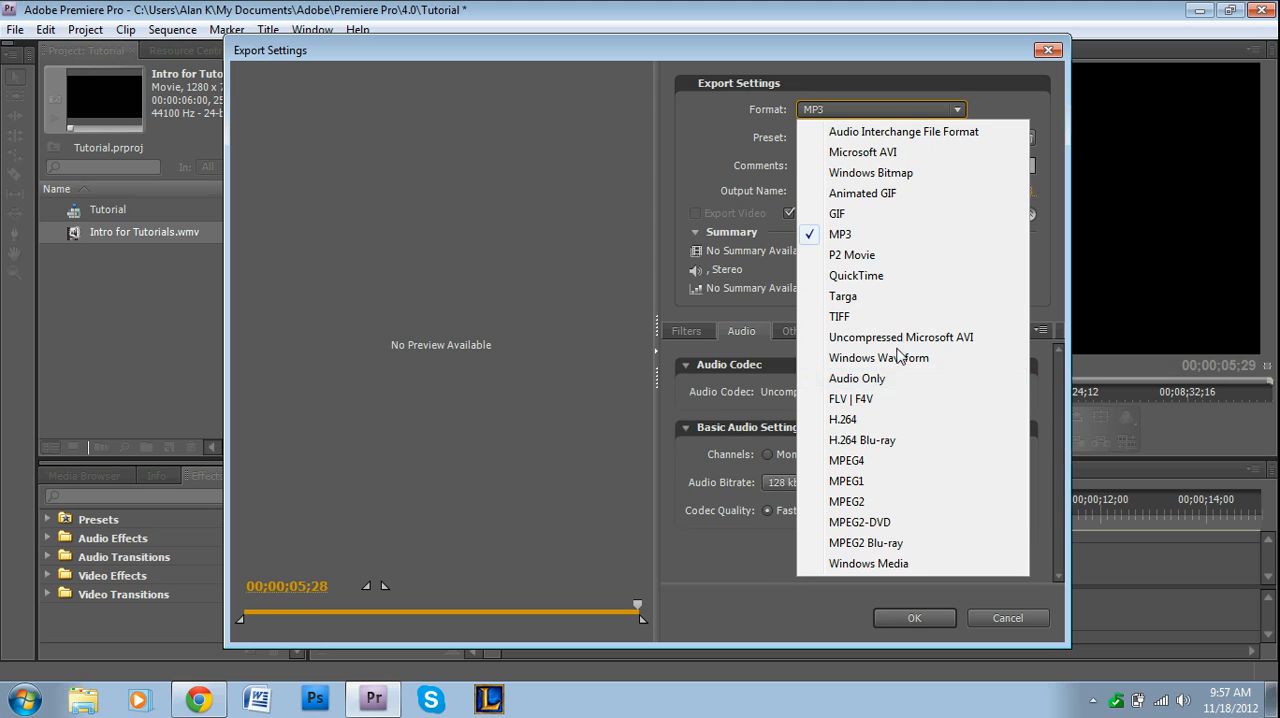
pyautogui.click(856, 378)
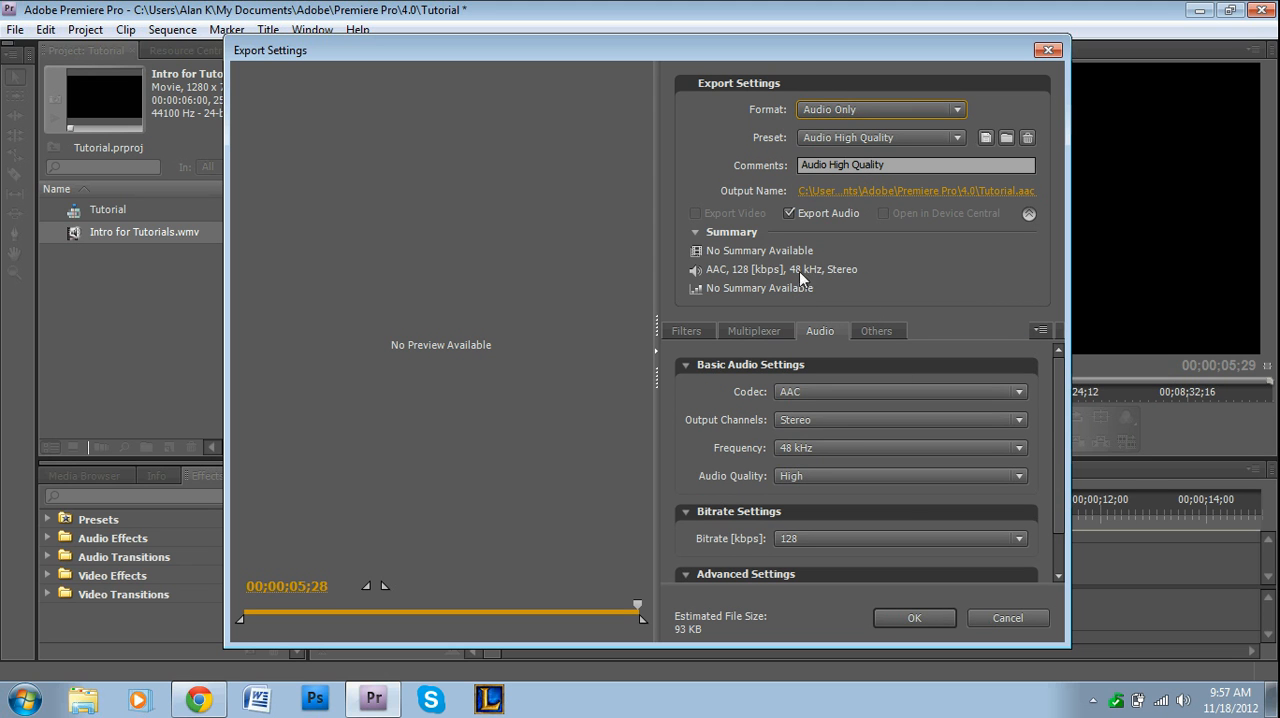
pyautogui.moveTo(880, 110)
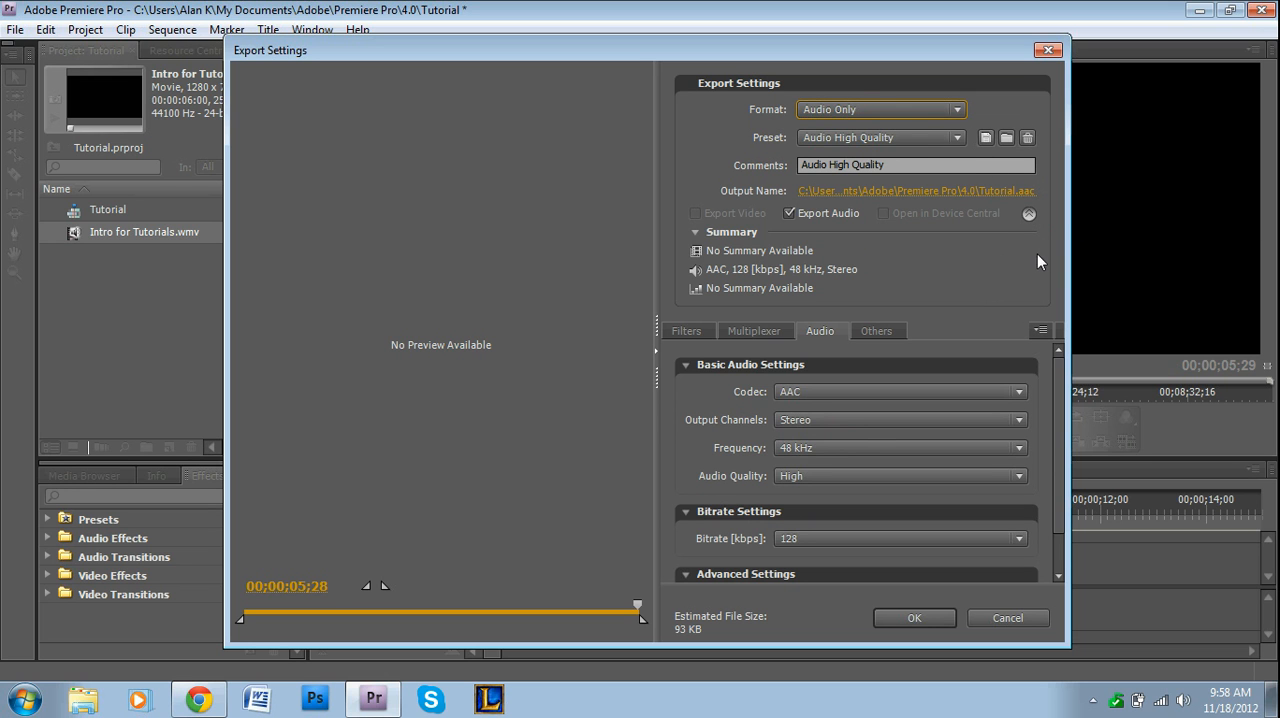
pyautogui.moveTo(770, 442)
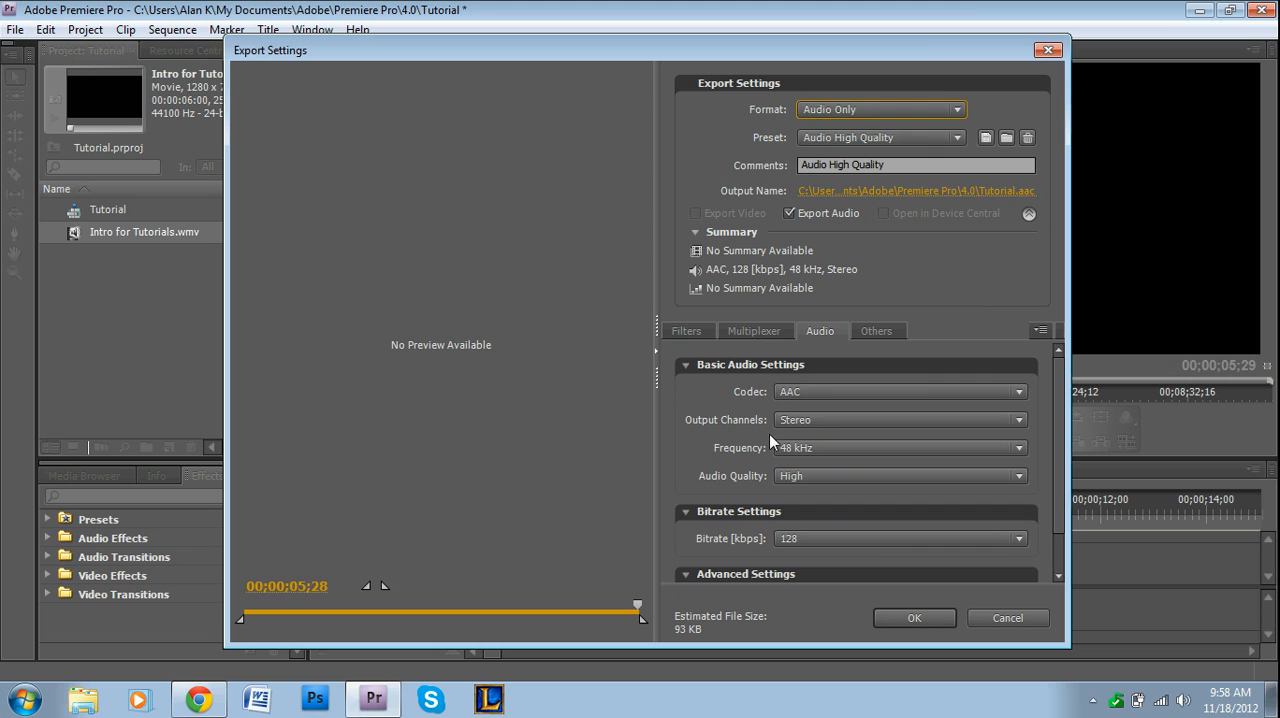
# - Choose Microsoft AVI as the export format
pyautogui.click(880, 110)
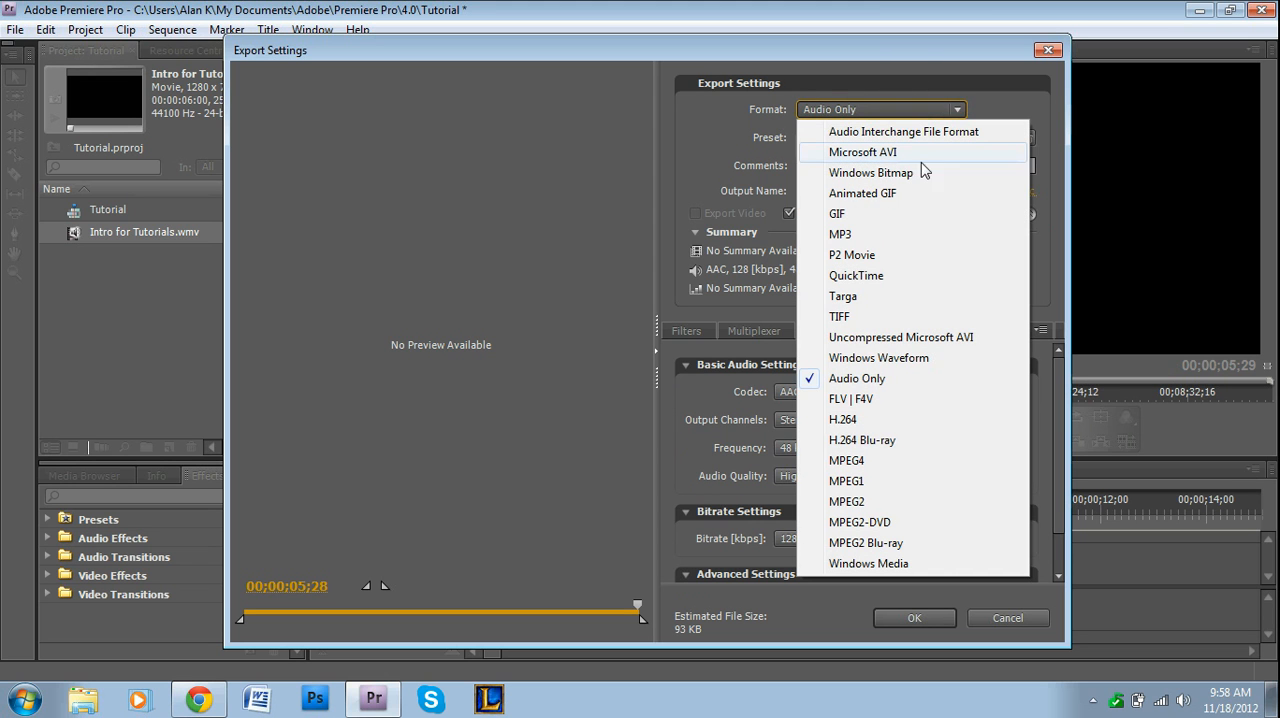
pyautogui.moveTo(876, 276)
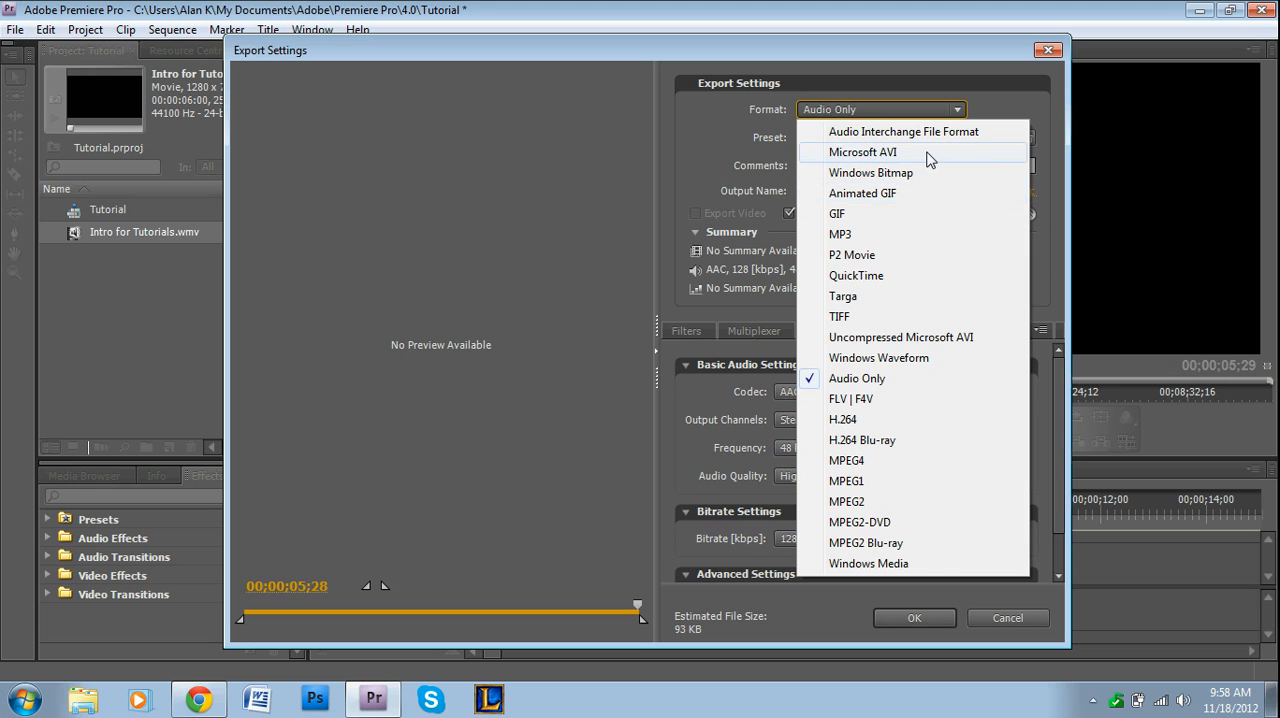
pyautogui.click(860, 152)
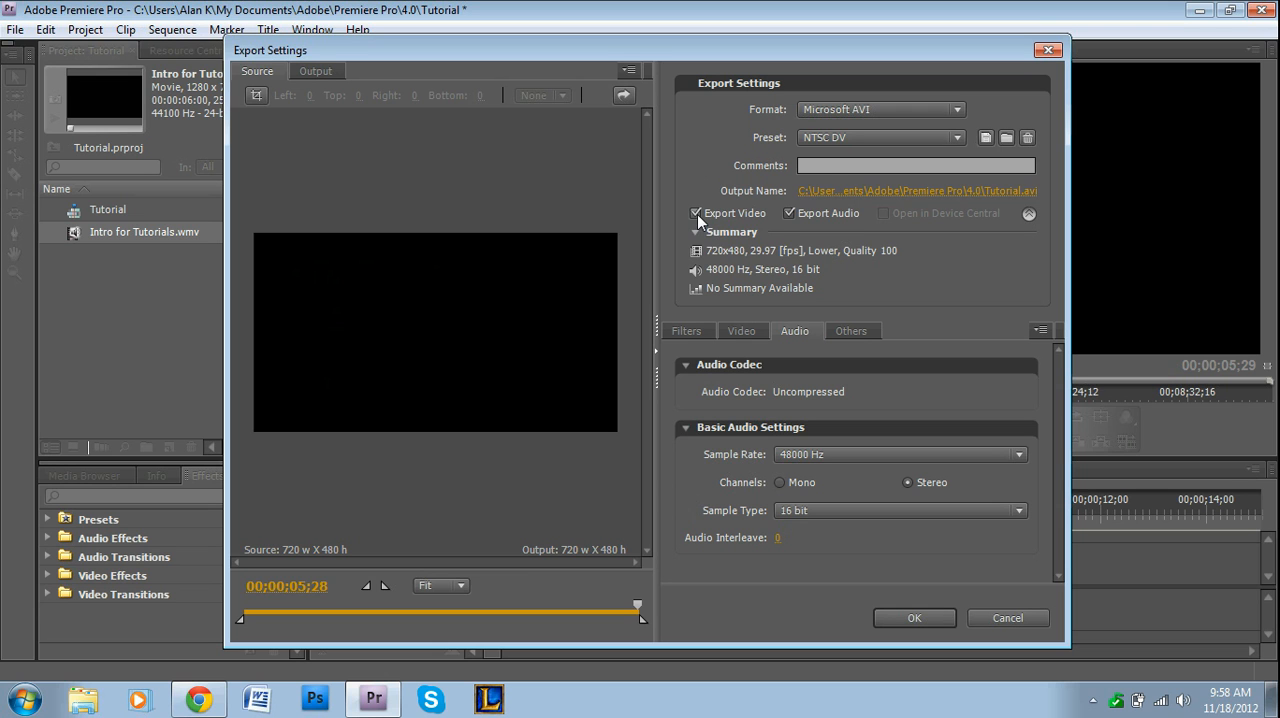
# - Toggle Export Video off and on repeatedly, leaving video included in the AVI export
pyautogui.click(696, 212)
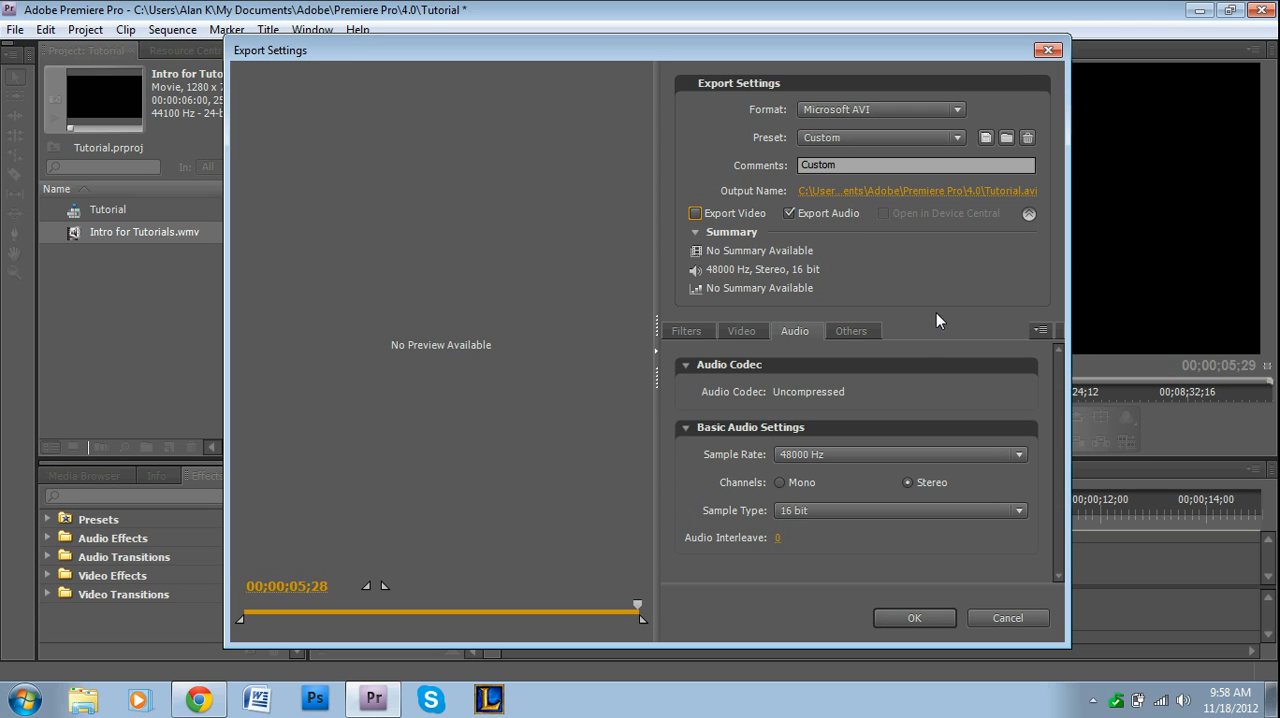
pyautogui.click(696, 212)
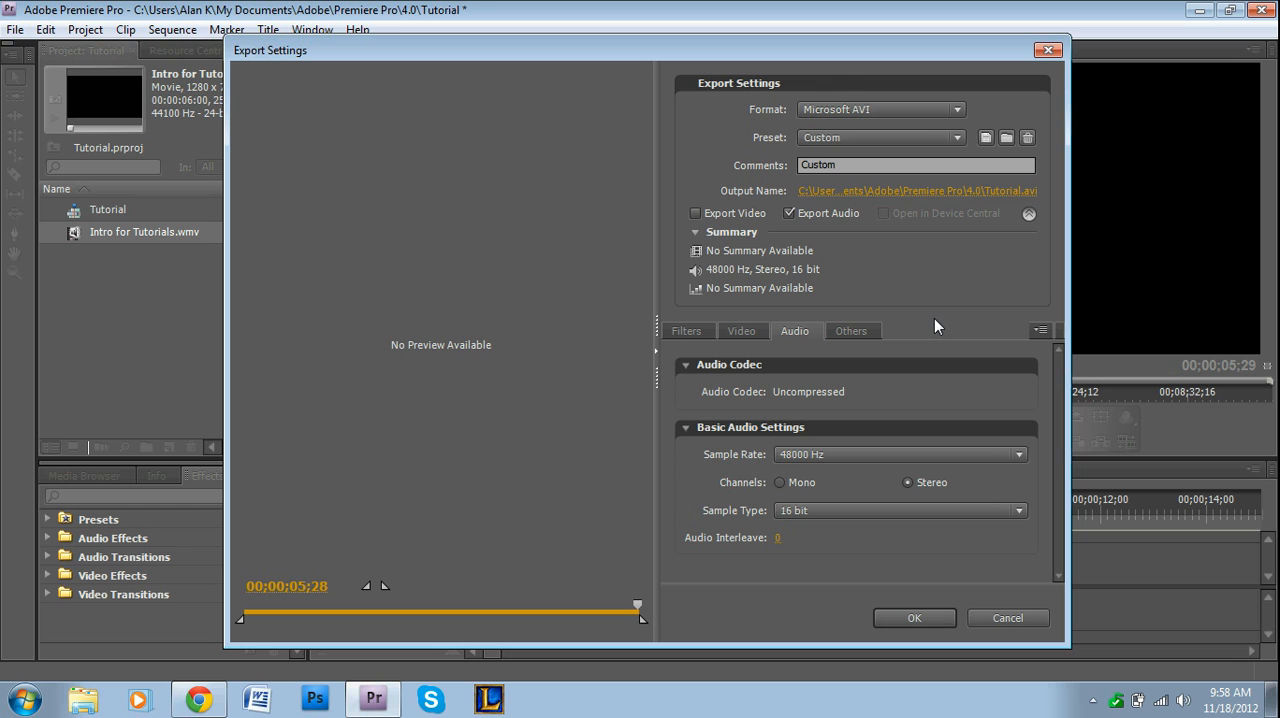
pyautogui.moveTo(924, 256)
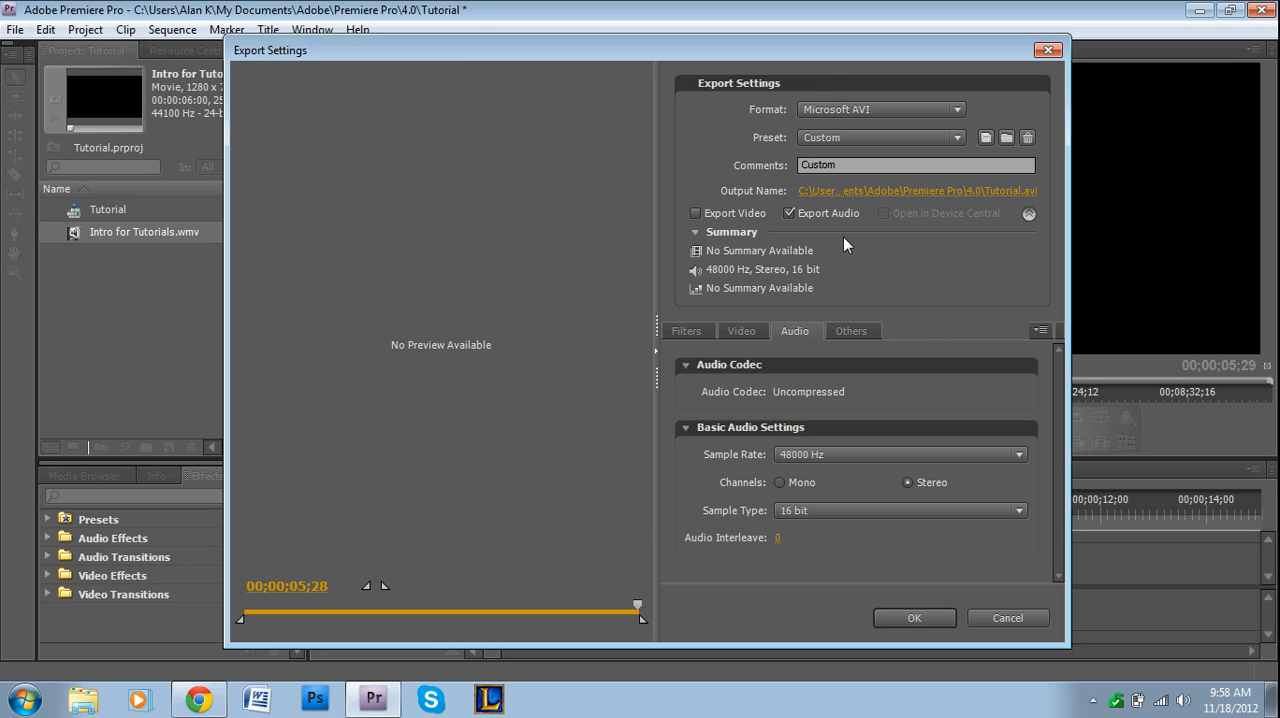
pyautogui.click(696, 212)
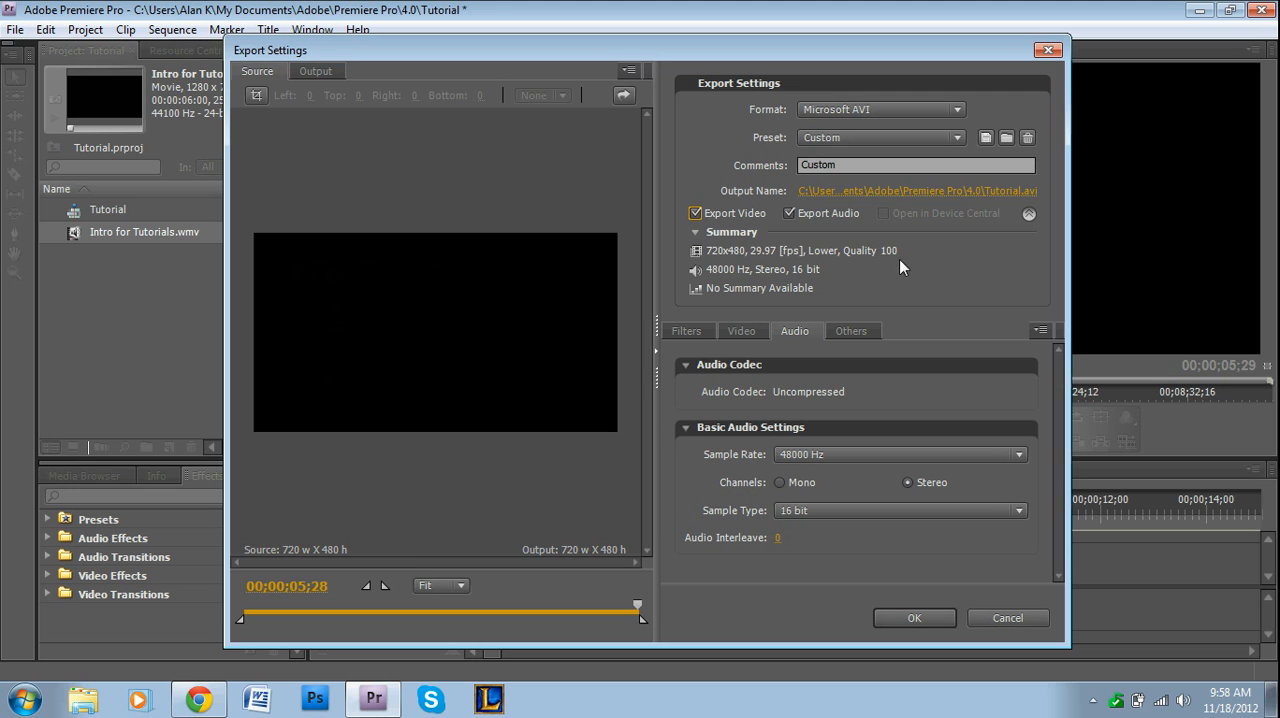
pyautogui.click(694, 212)
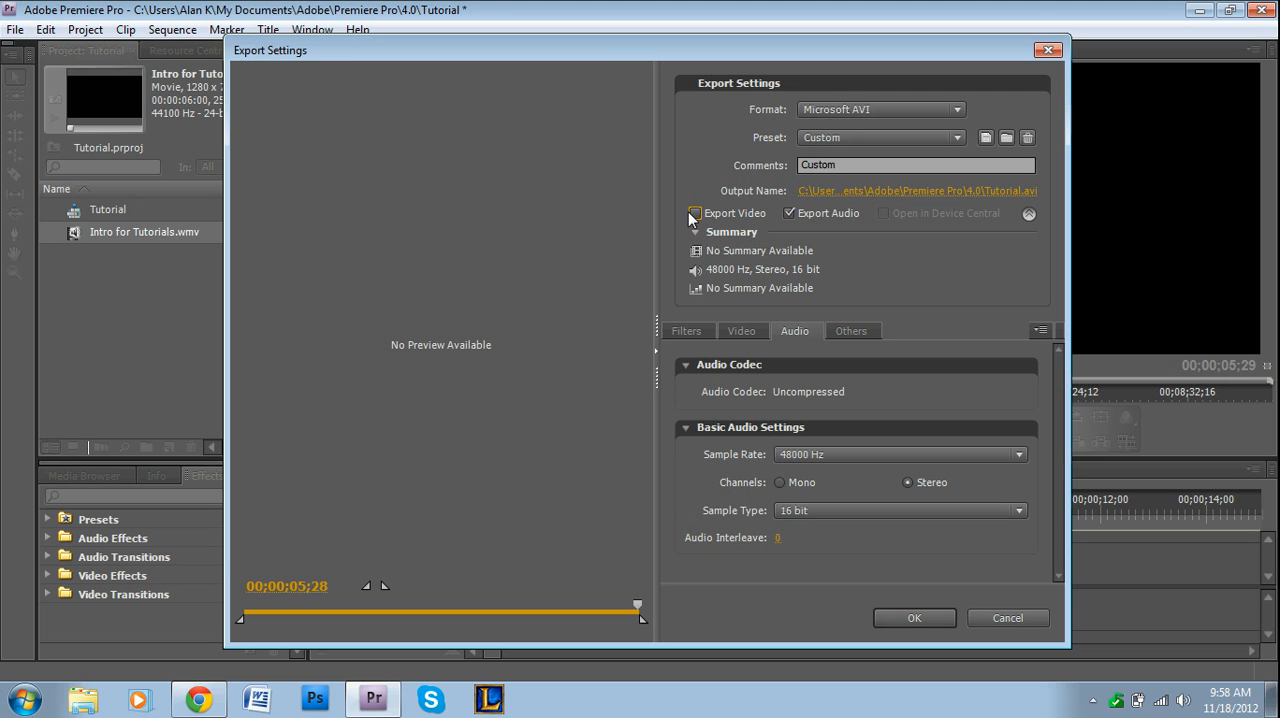
pyautogui.click(696, 212)
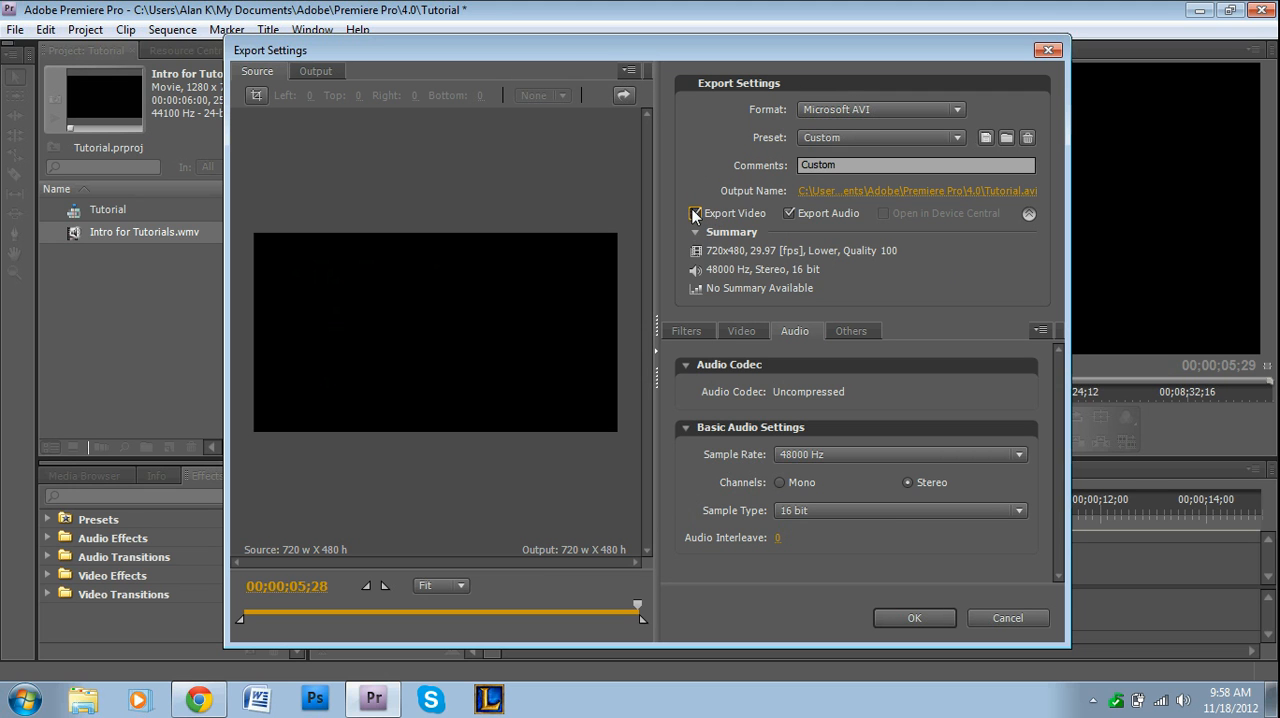
pyautogui.click(696, 212)
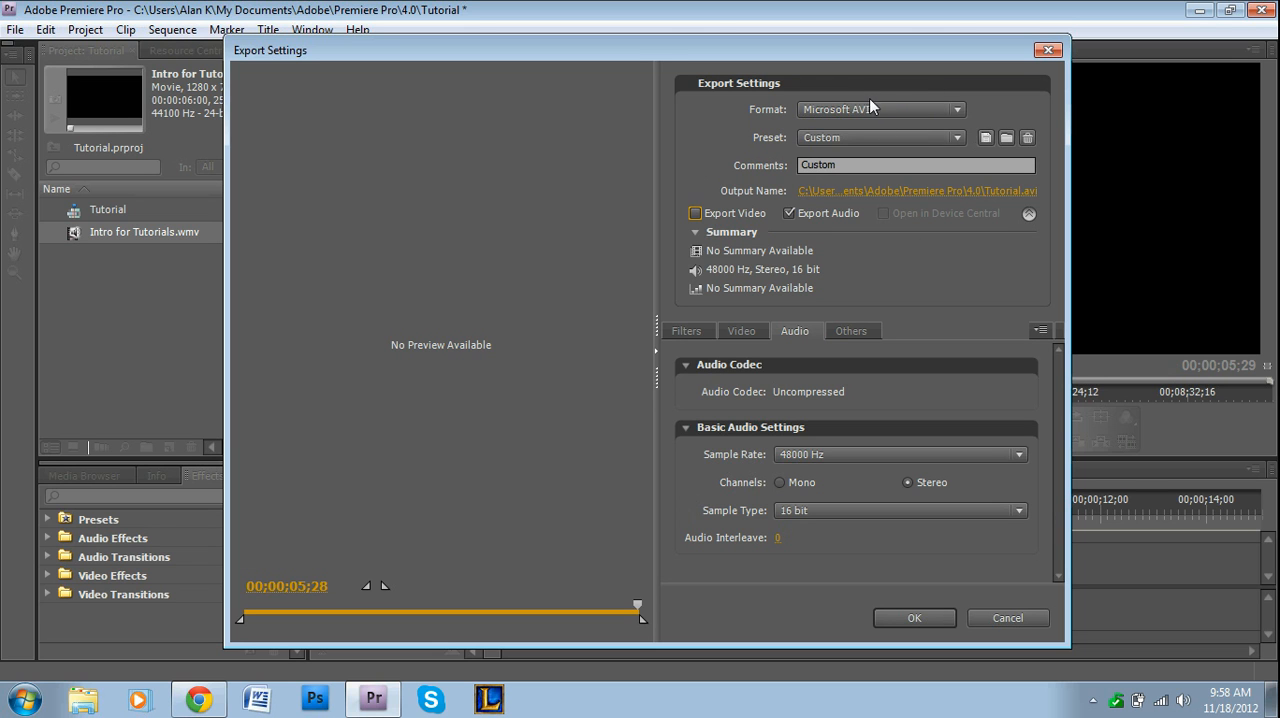
pyautogui.moveTo(900, 284)
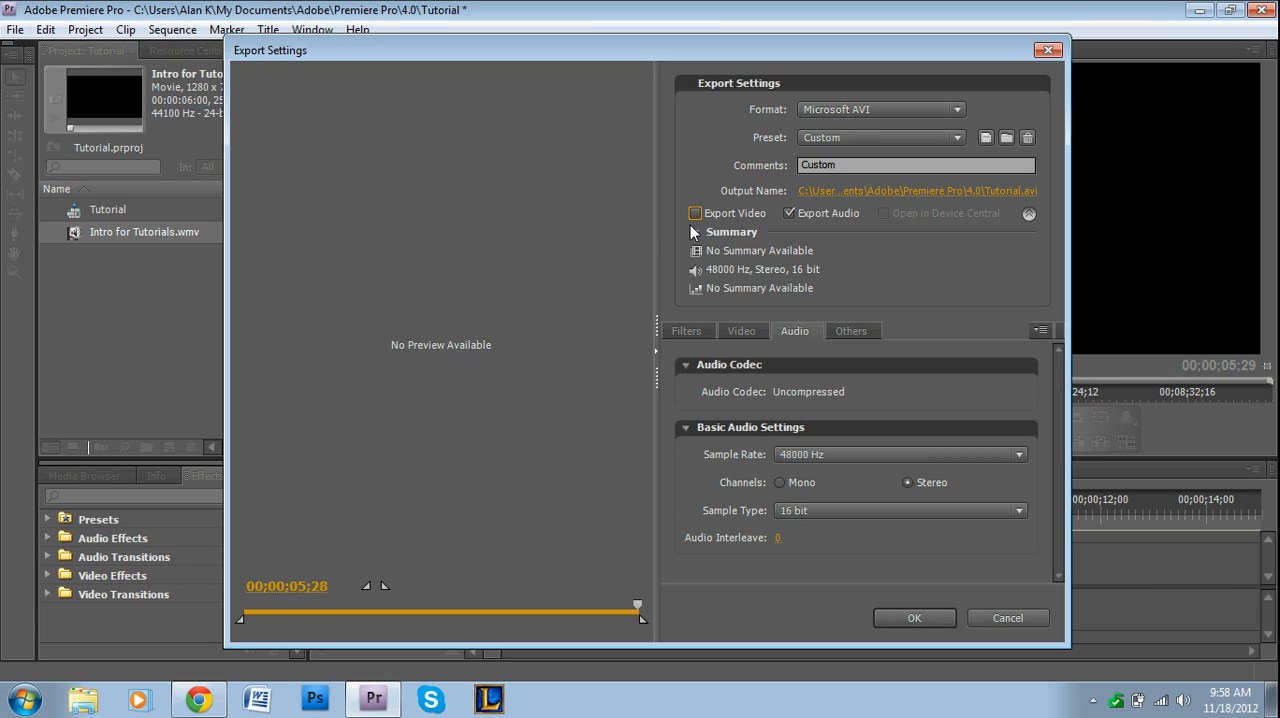
pyautogui.click(696, 212)
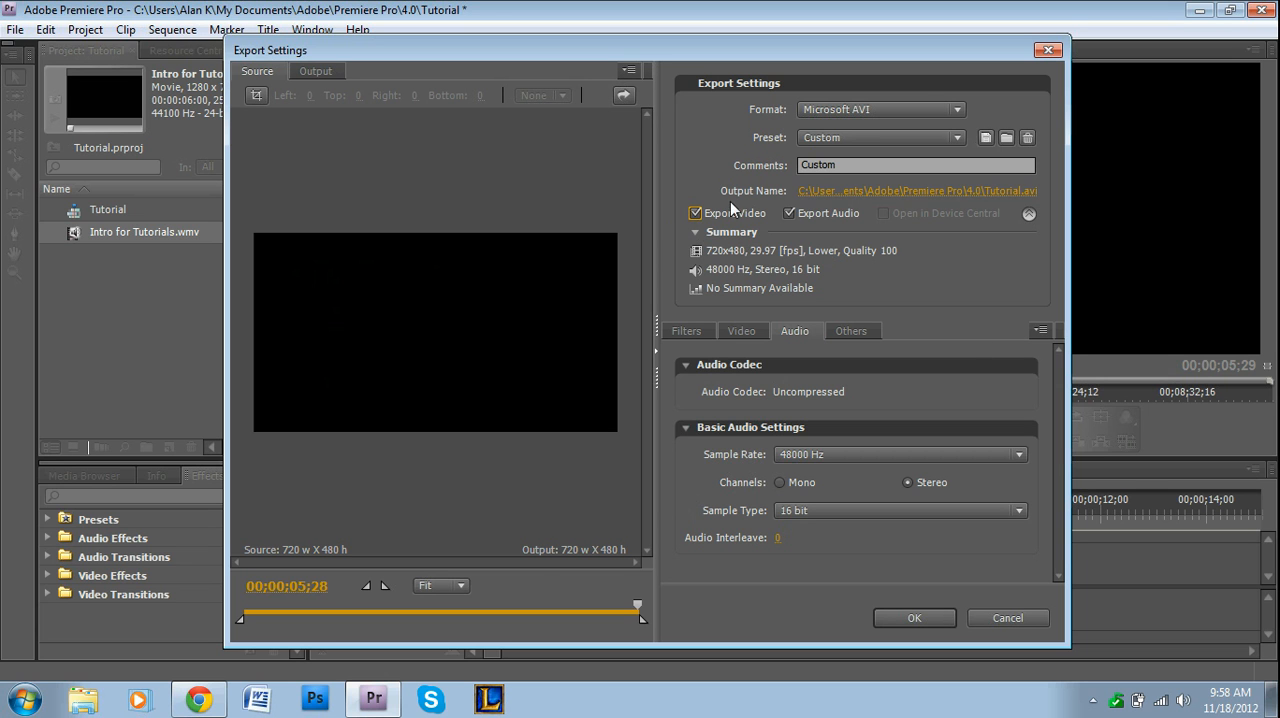
pyautogui.moveTo(788, 276)
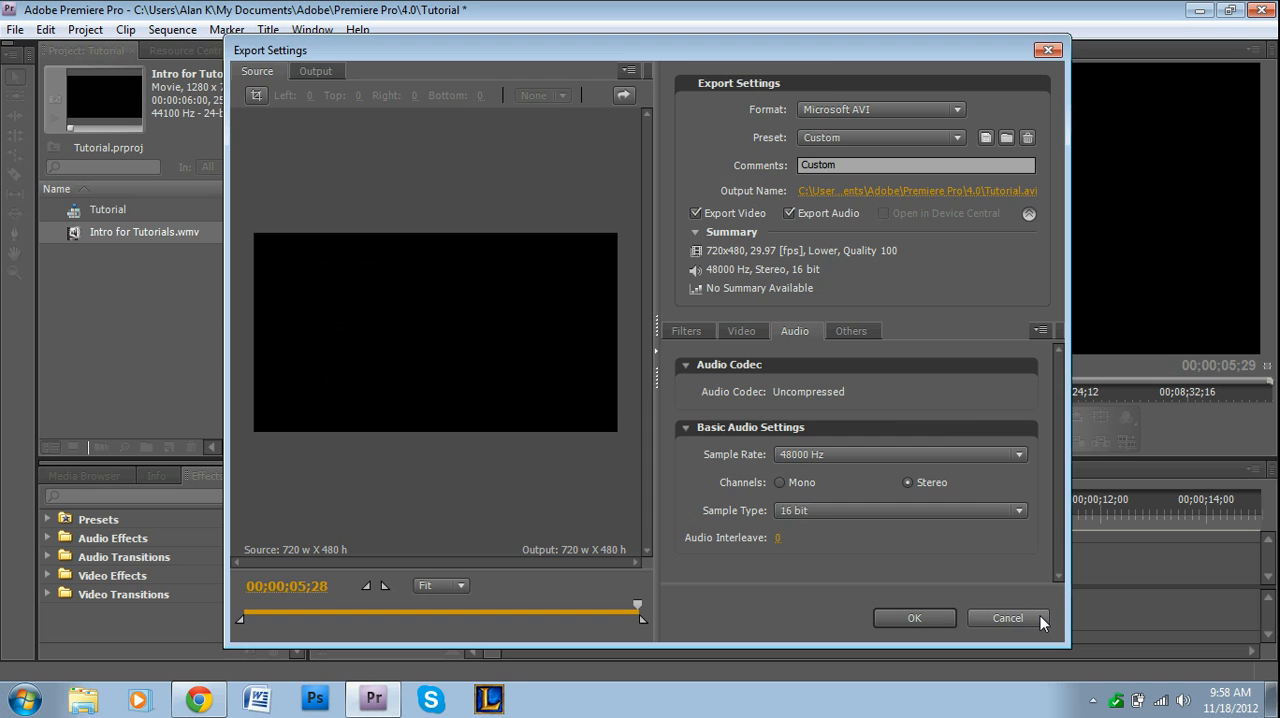
# - Cancel the Export Settings dialog and return to the File menu for export
pyautogui.click(1008, 616)
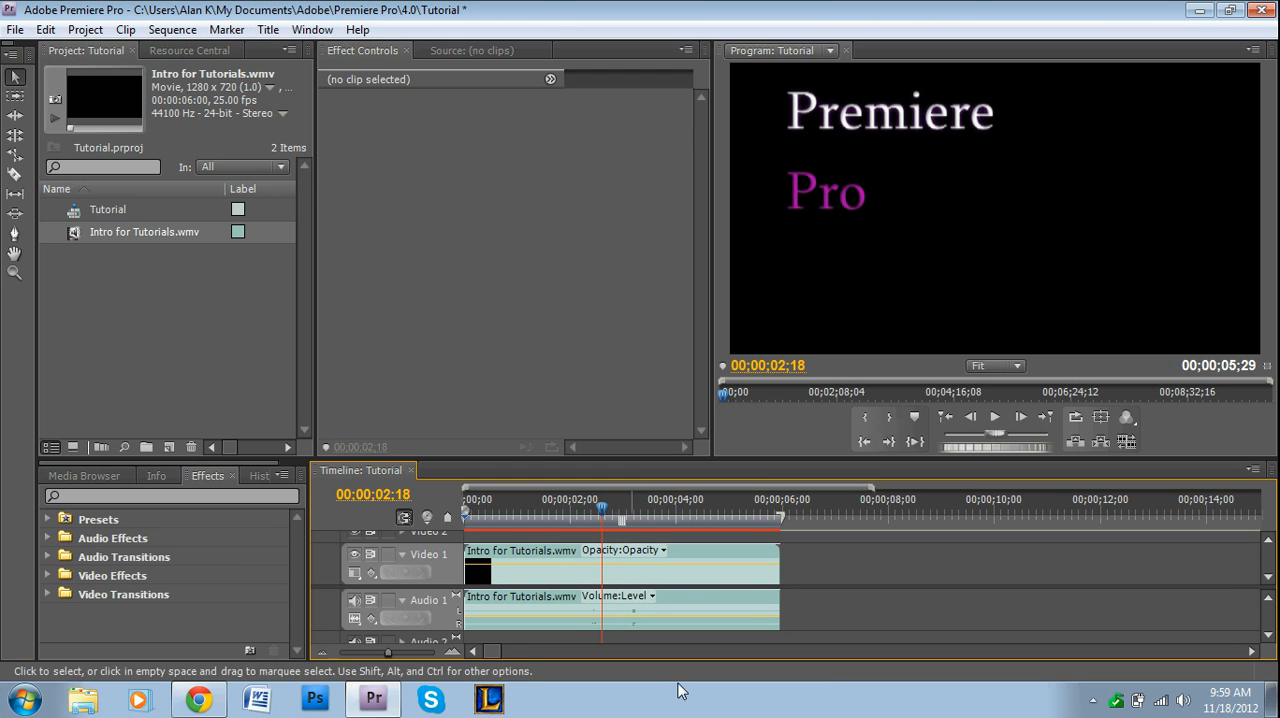
pyautogui.click(16, 28)
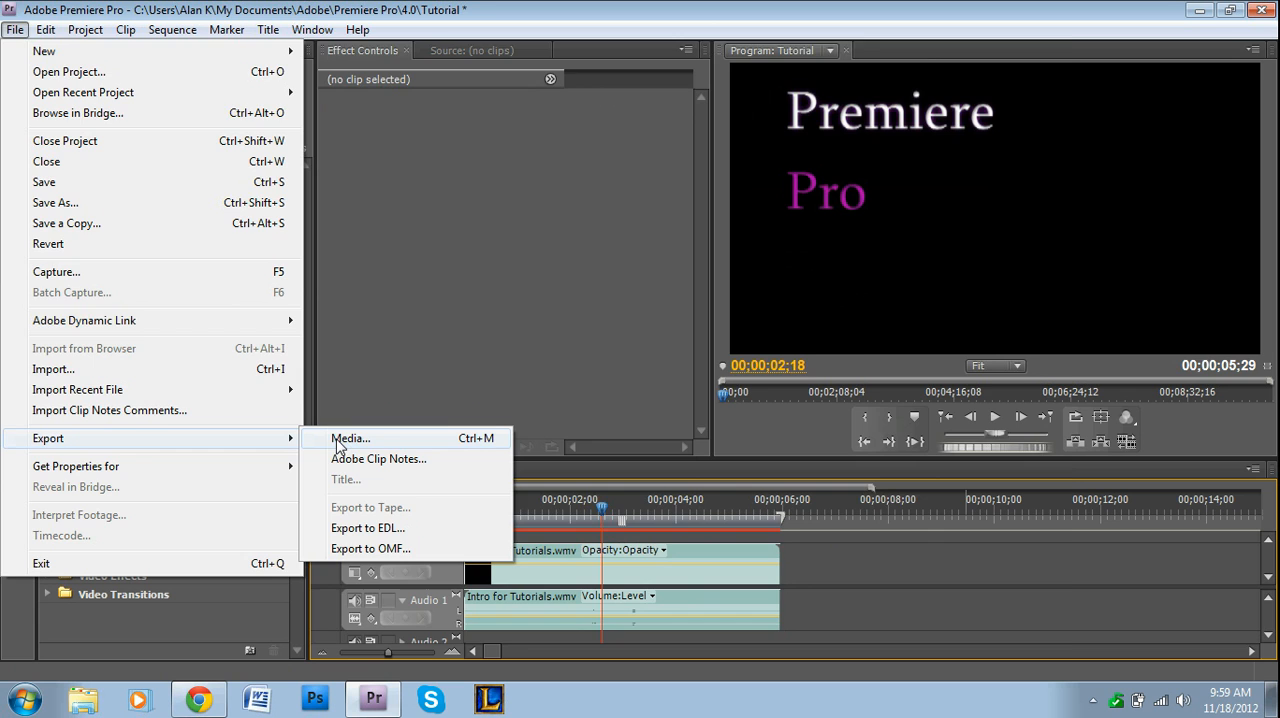
pyautogui.click(350, 438)
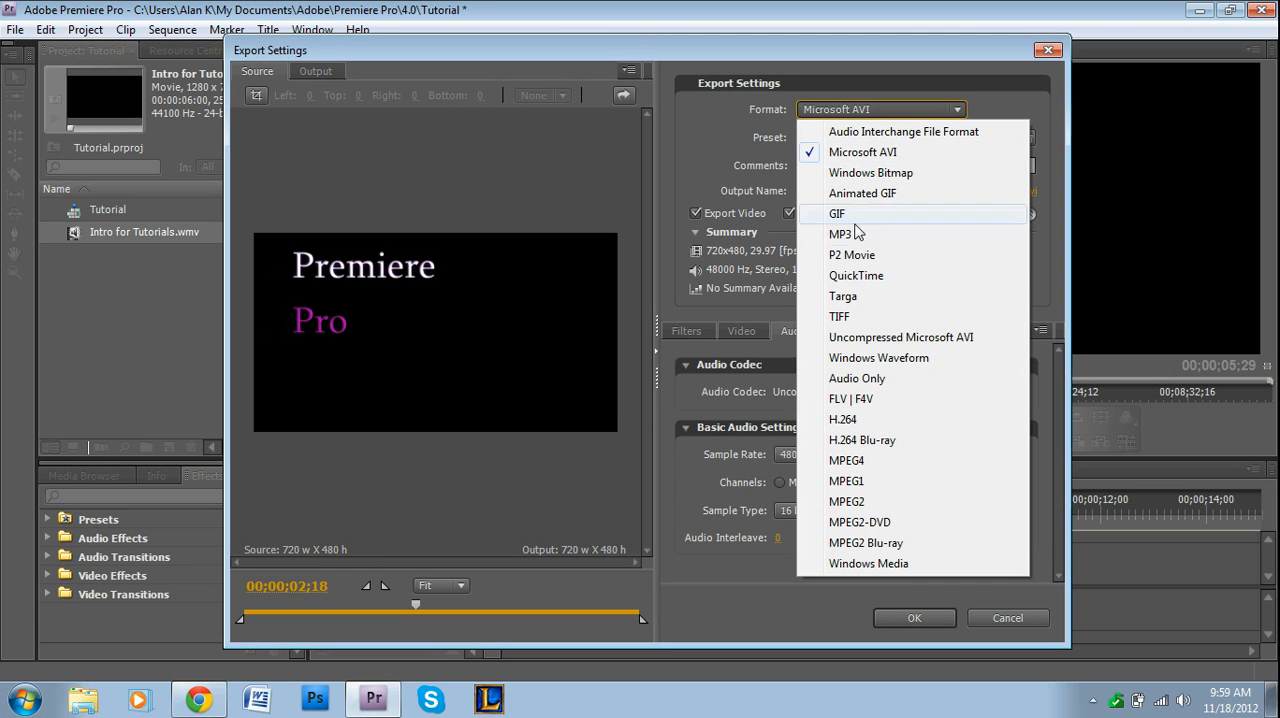
pyautogui.moveTo(924, 400)
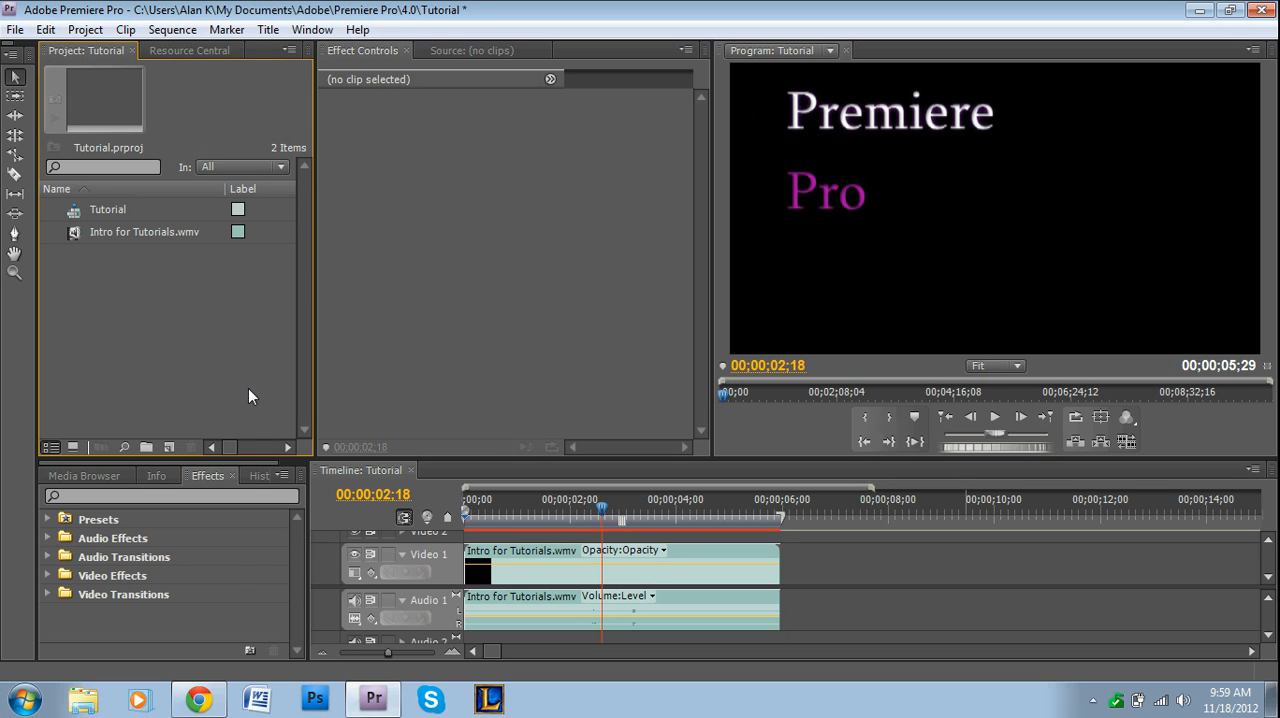
pyautogui.moveTo(238, 576)
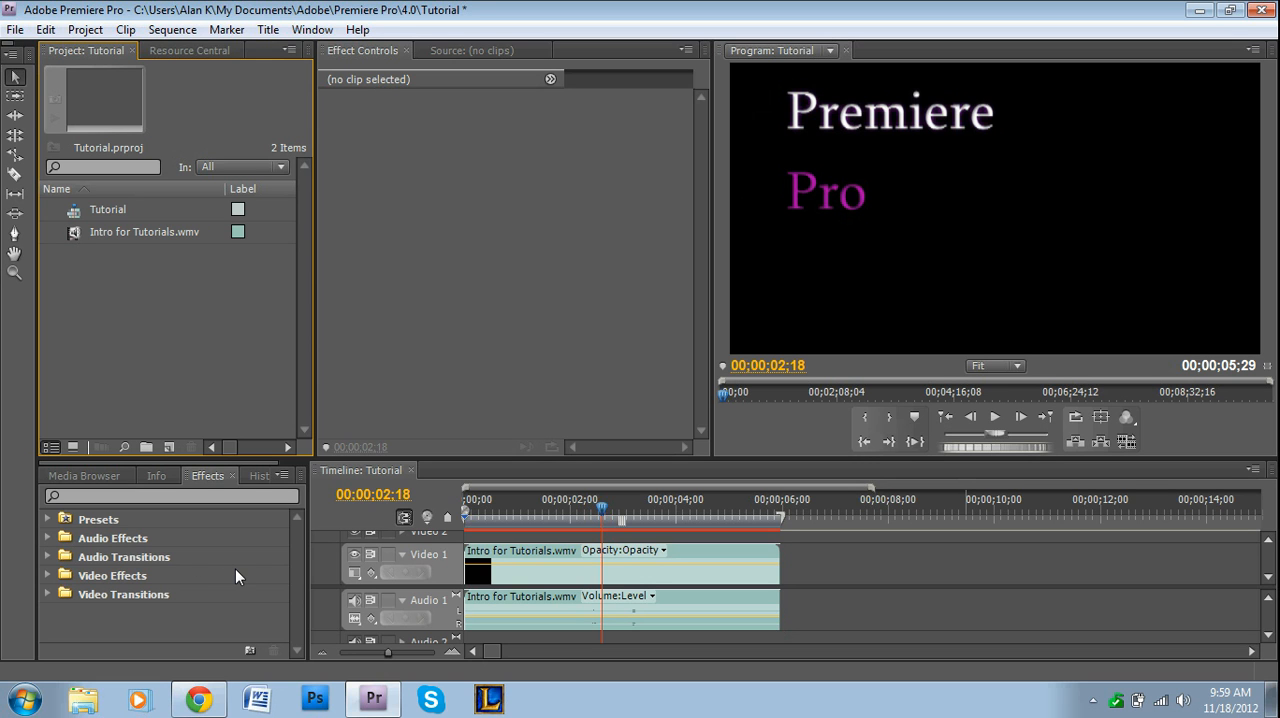